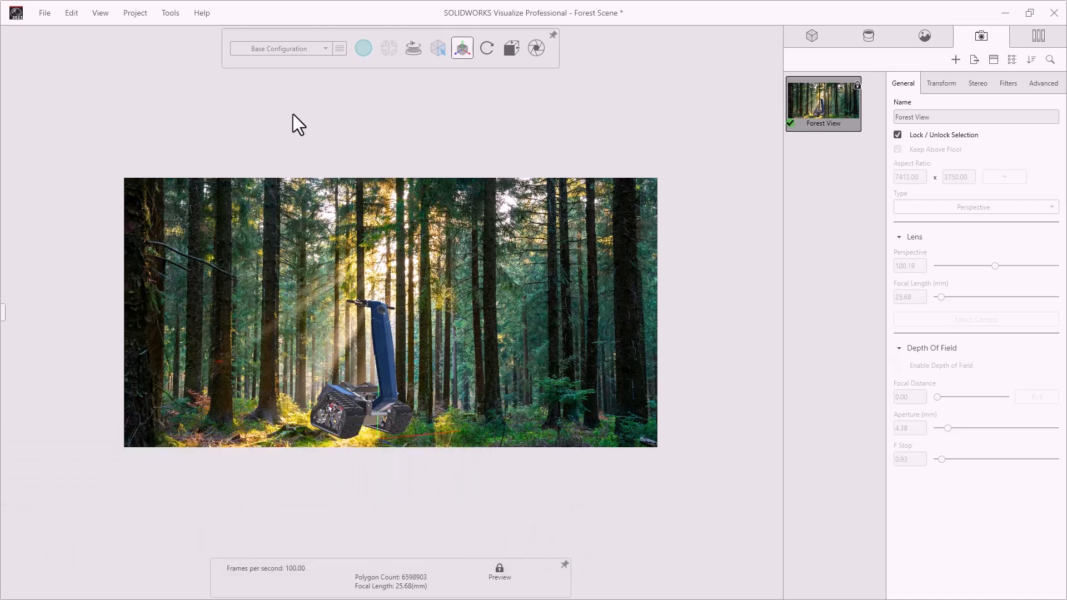
mouse_move(170, 13)
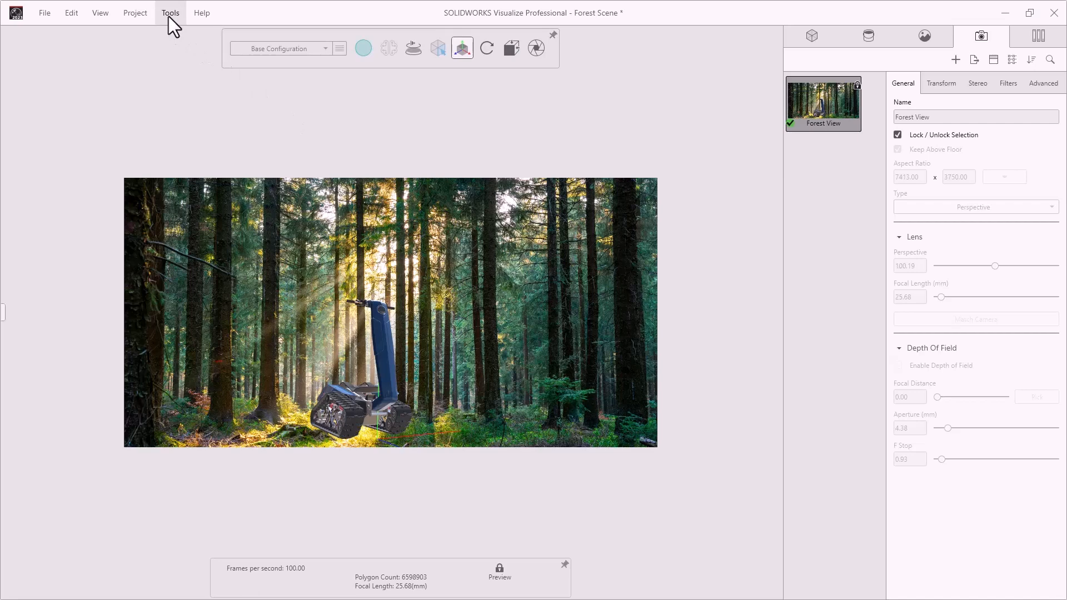
mouse_move(221, 174)
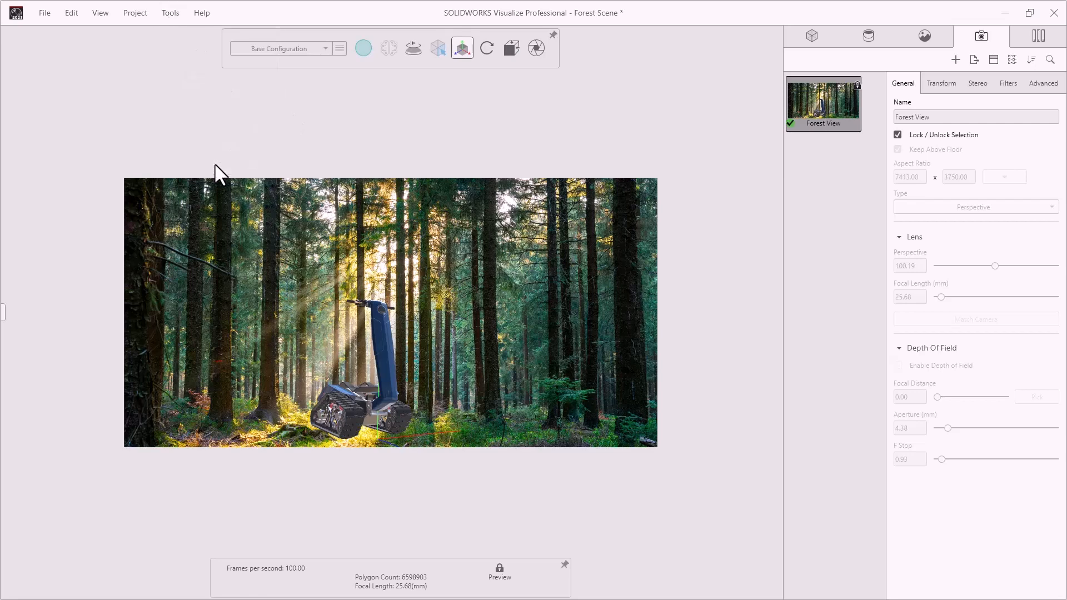
- In Options > User Interface, set the theme to Dark
left_click(169, 12)
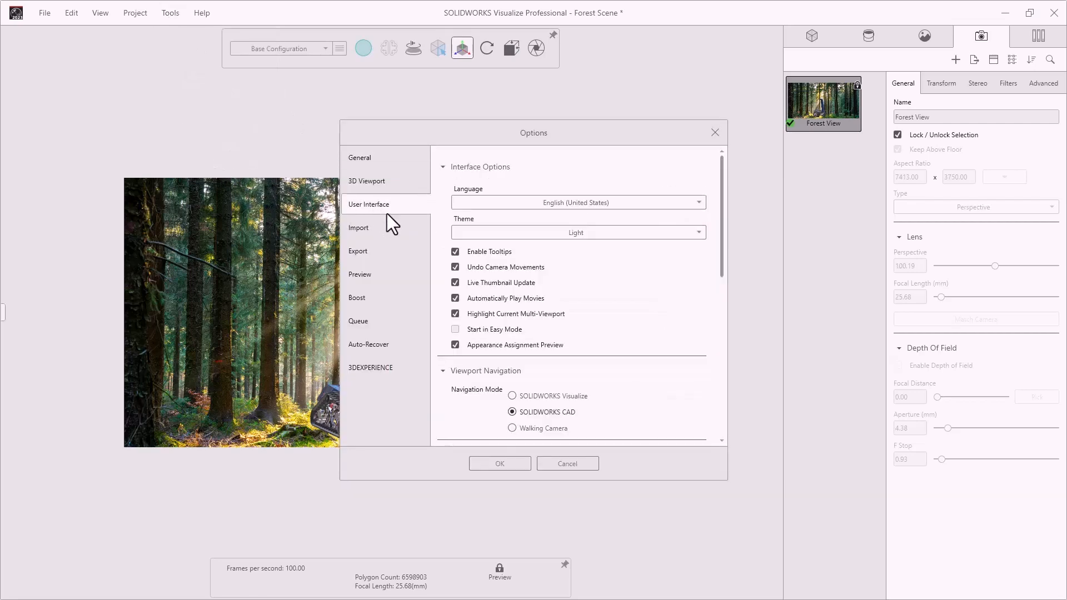
left_click(697, 232)
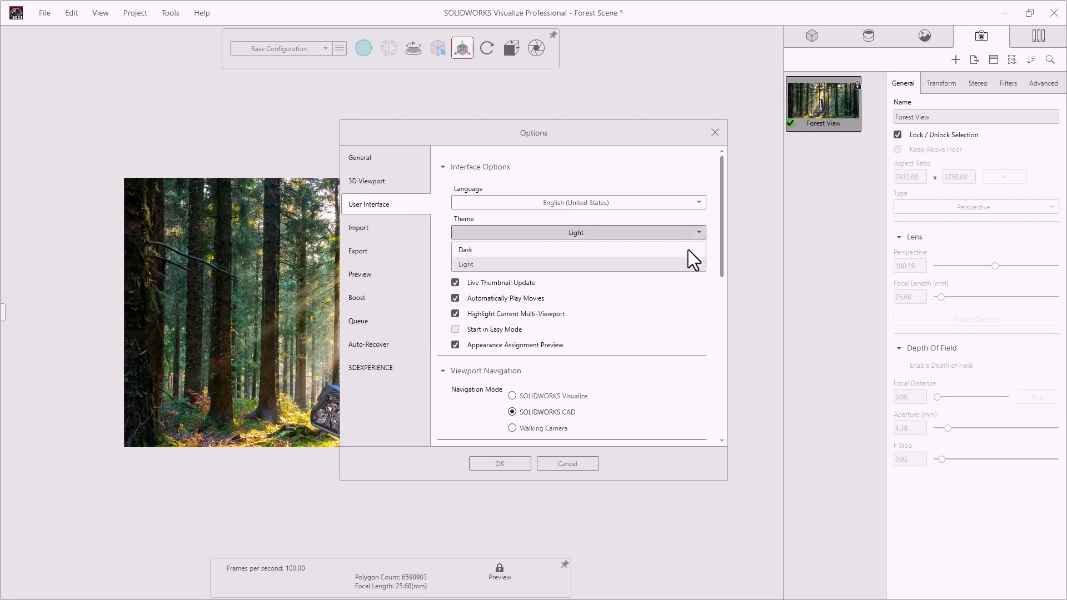
left_click(465, 250)
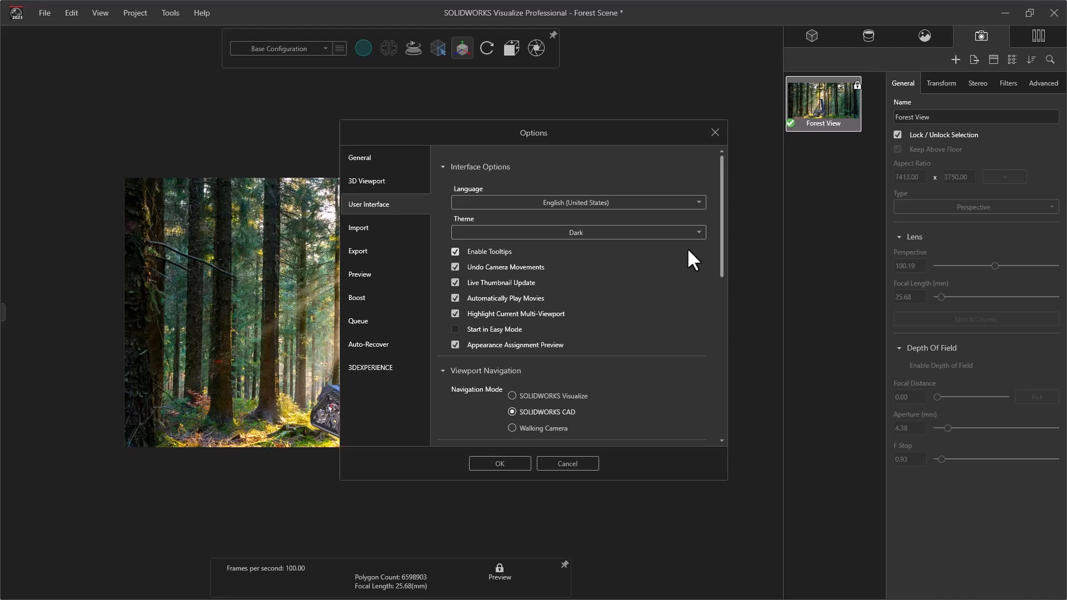
mouse_move(395, 186)
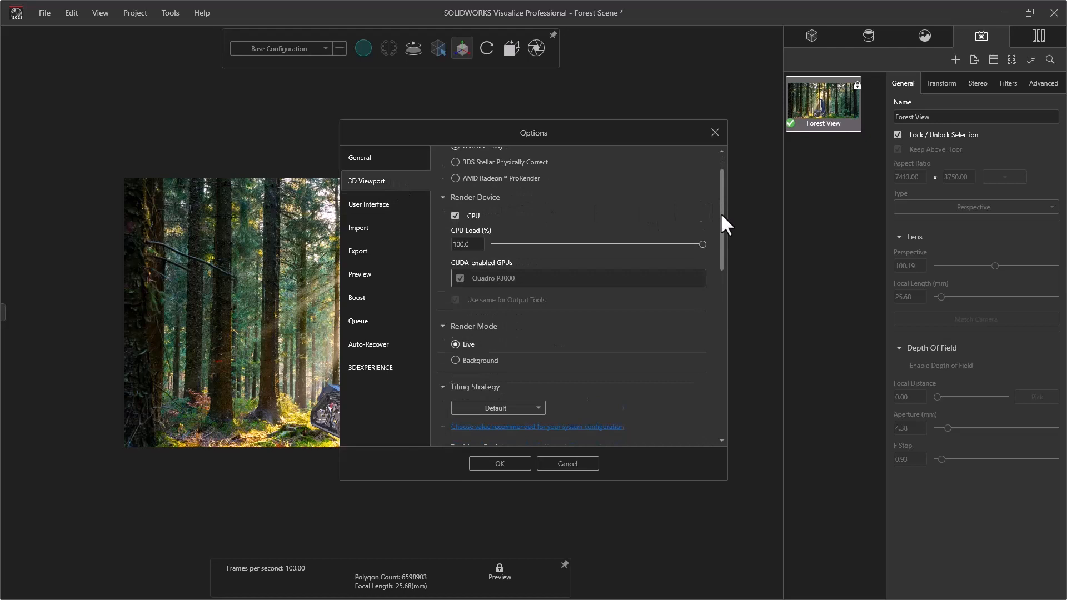
- Under 3D Viewport, set Maximum Resolution to Fill Window
scroll("down", 3)
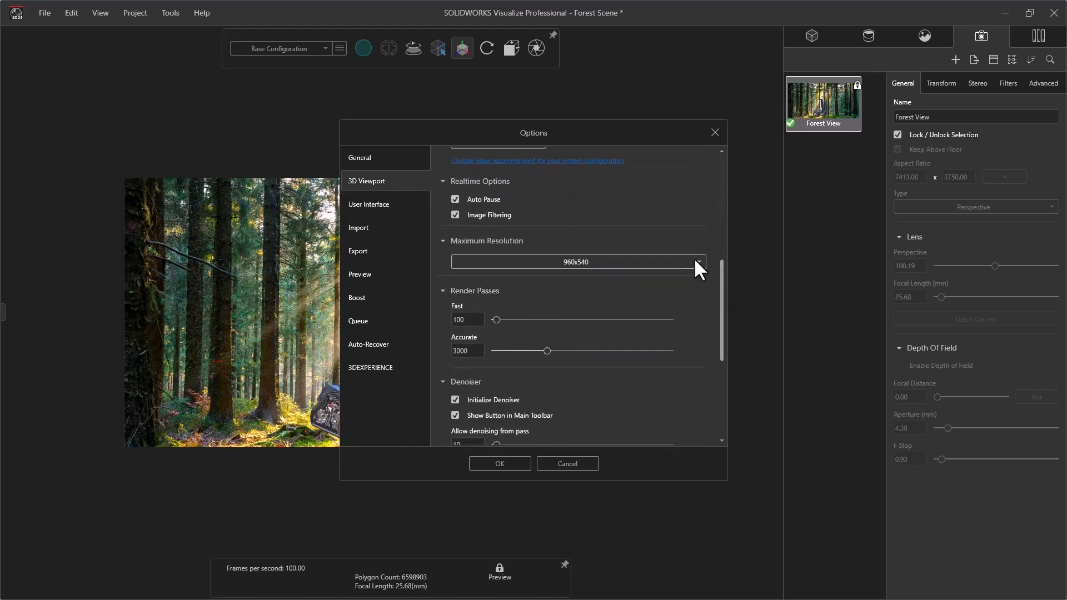
left_click(698, 263)
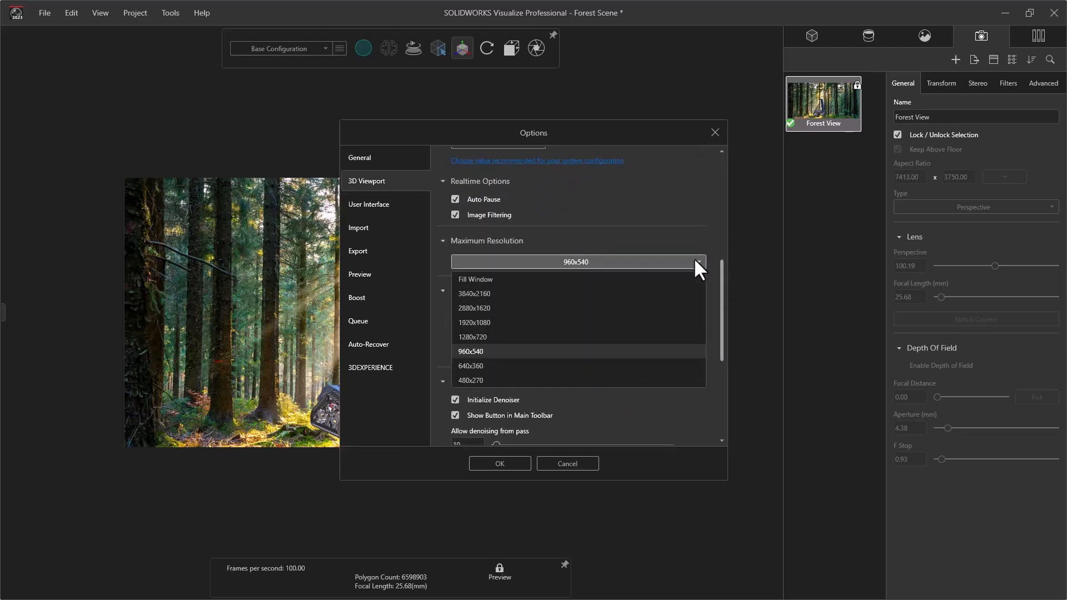
mouse_move(586, 314)
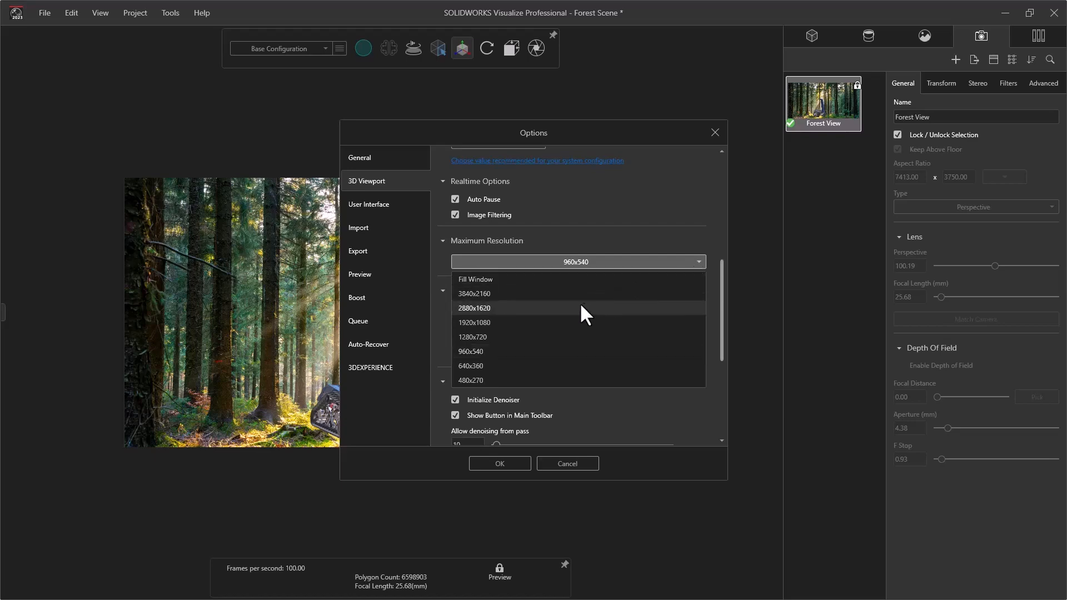
left_click(475, 279)
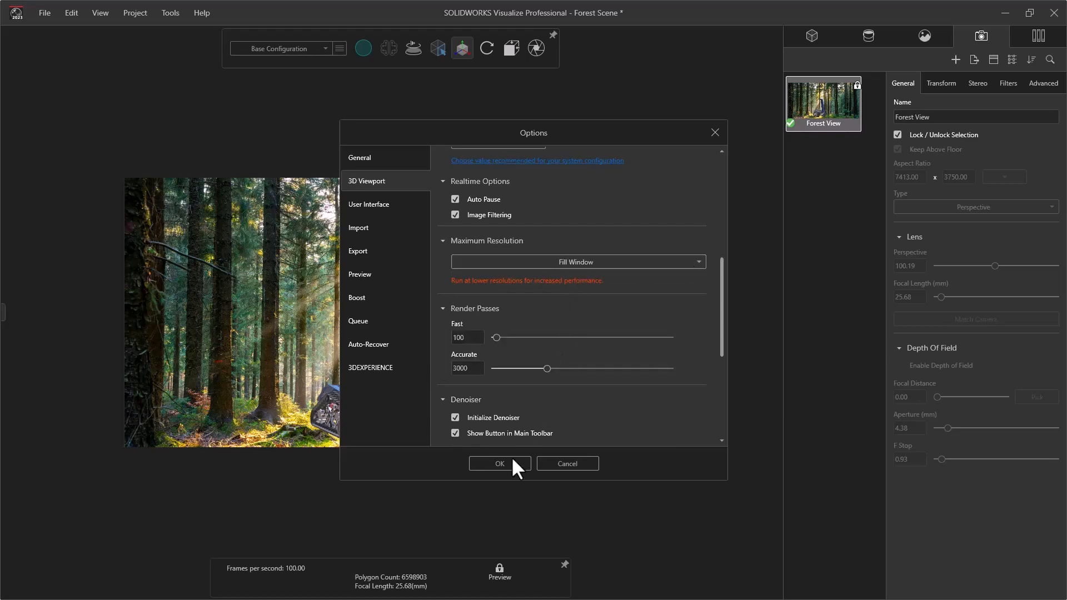
- Apply the options, then reassign the Brake / Reverse shortcut to Next Transform Mode via Keyboard Shortcuts search 'next'
left_click(499, 464)
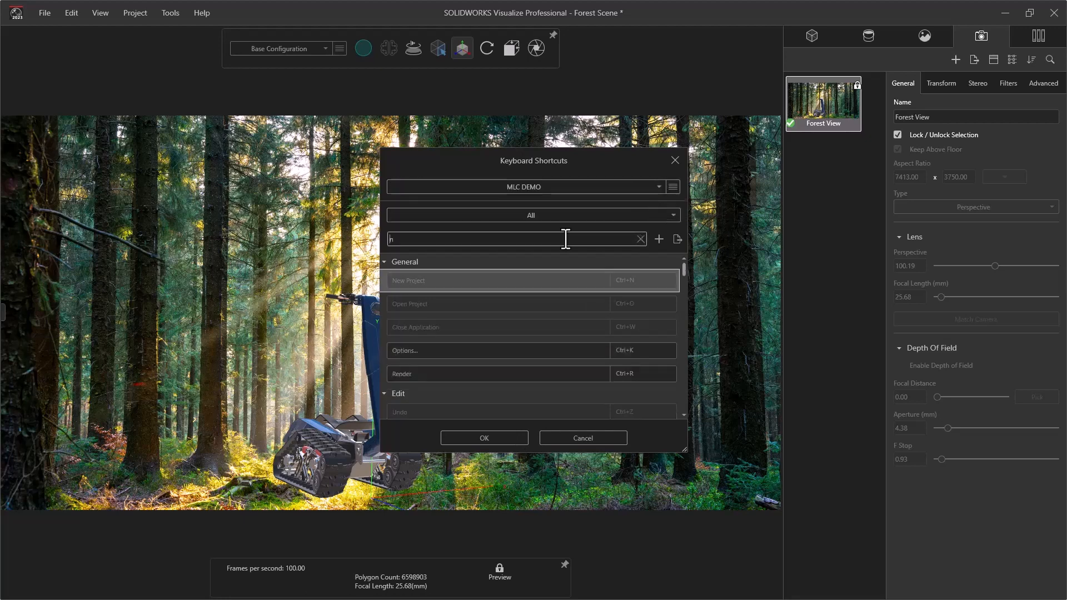
type("next")
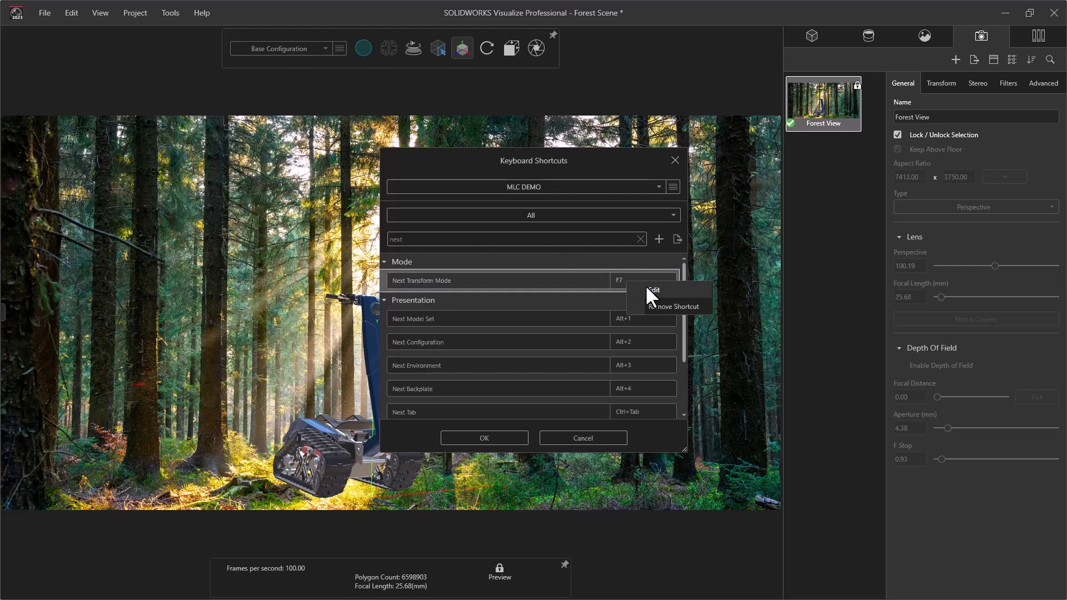
left_click(653, 290)
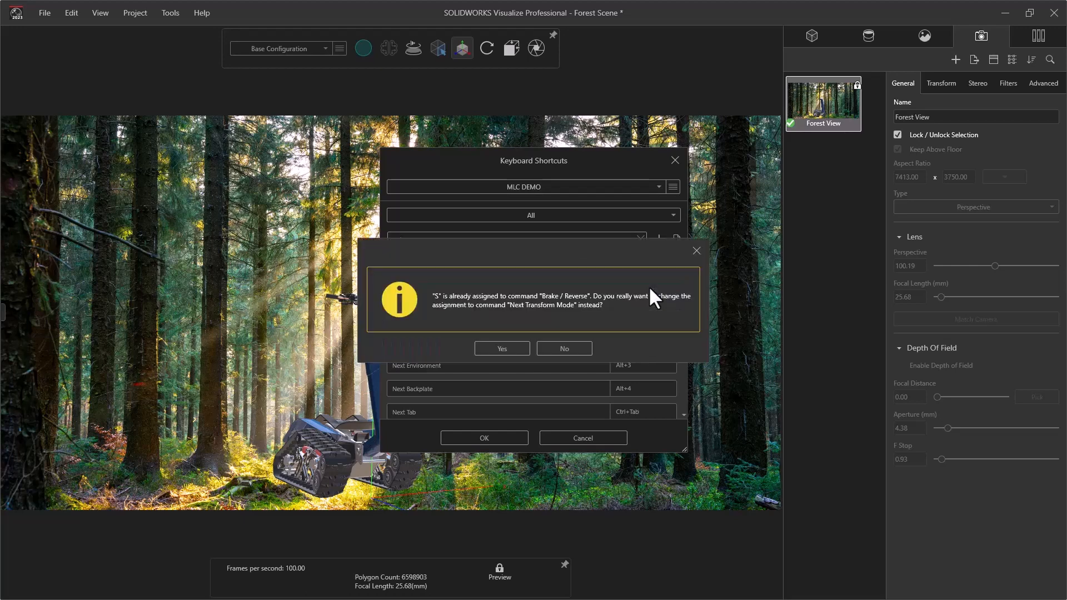
mouse_move(502, 348)
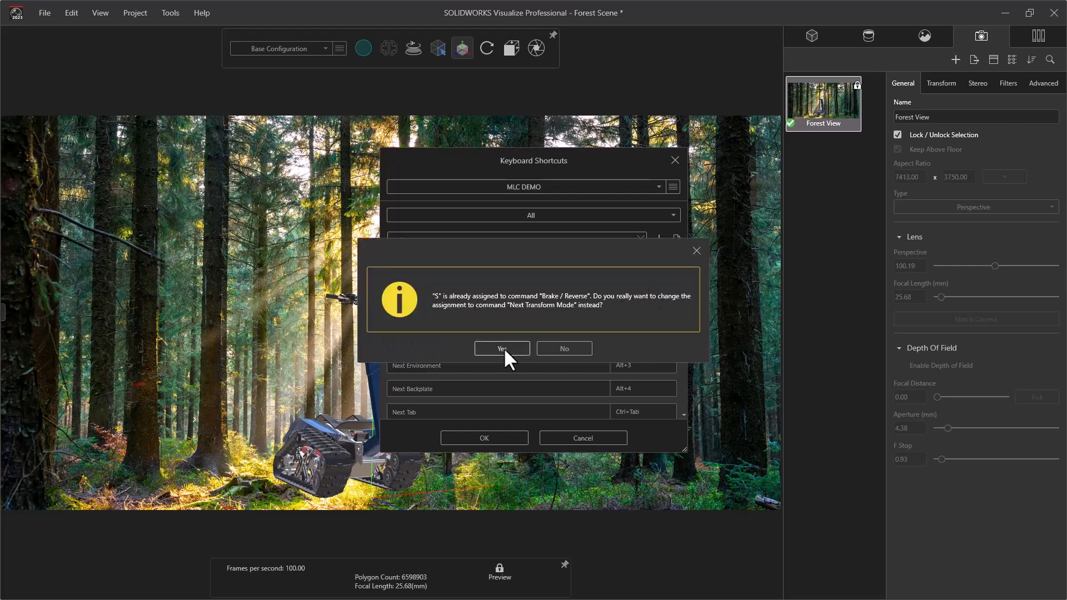
left_click(501, 348)
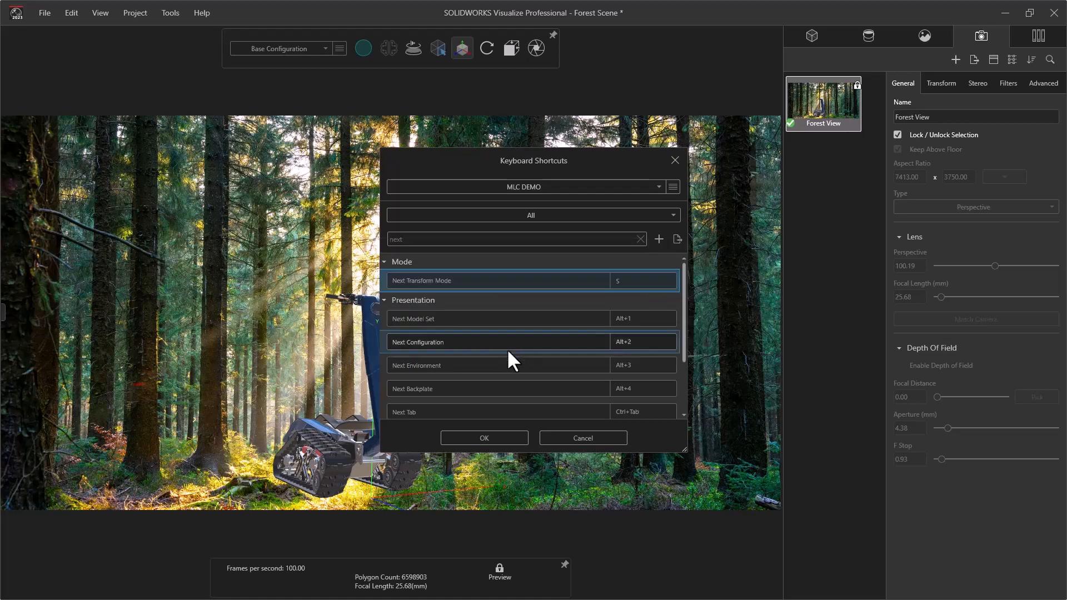
scroll("down", 3)
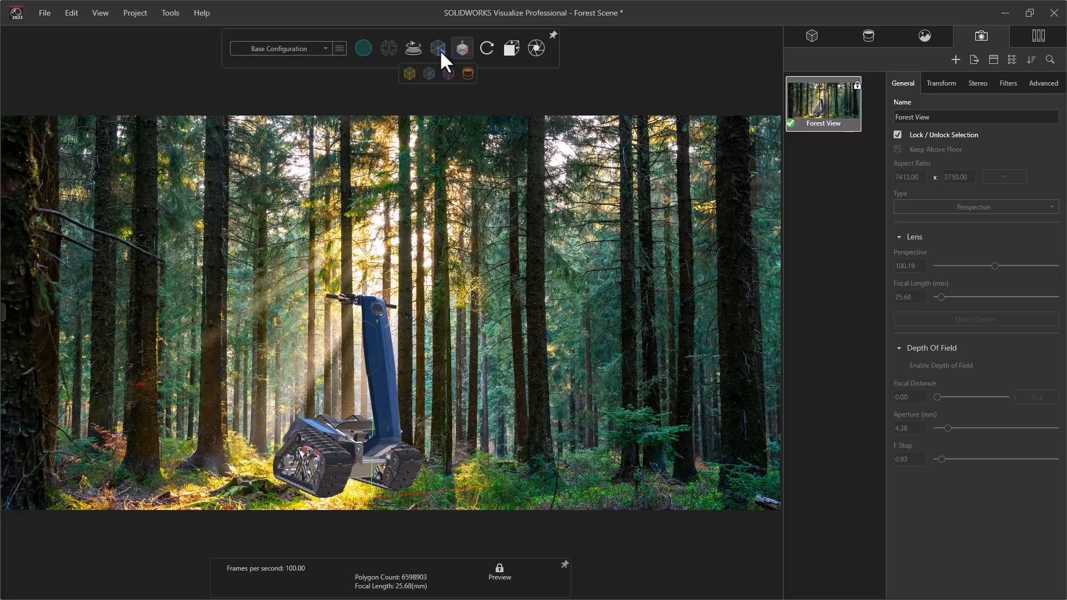
mouse_move(438, 48)
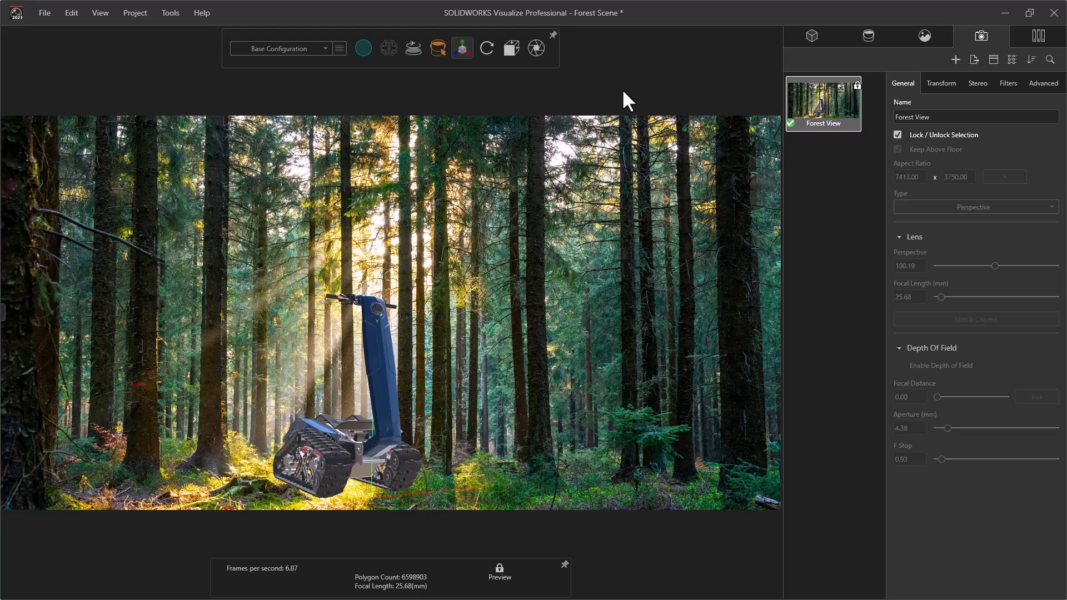
left_click(784, 36)
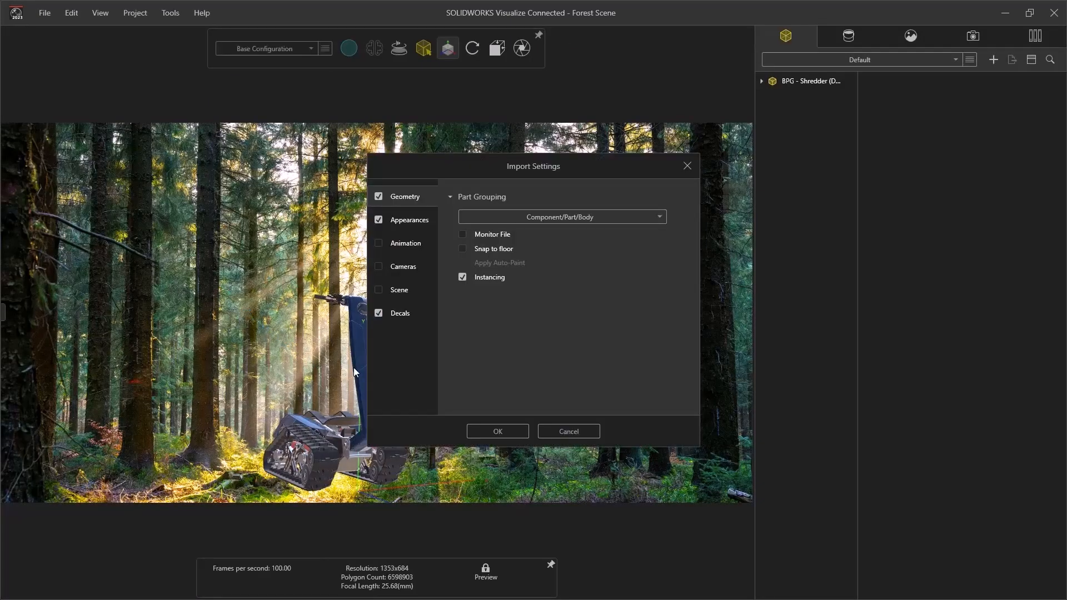
mouse_move(596, 274)
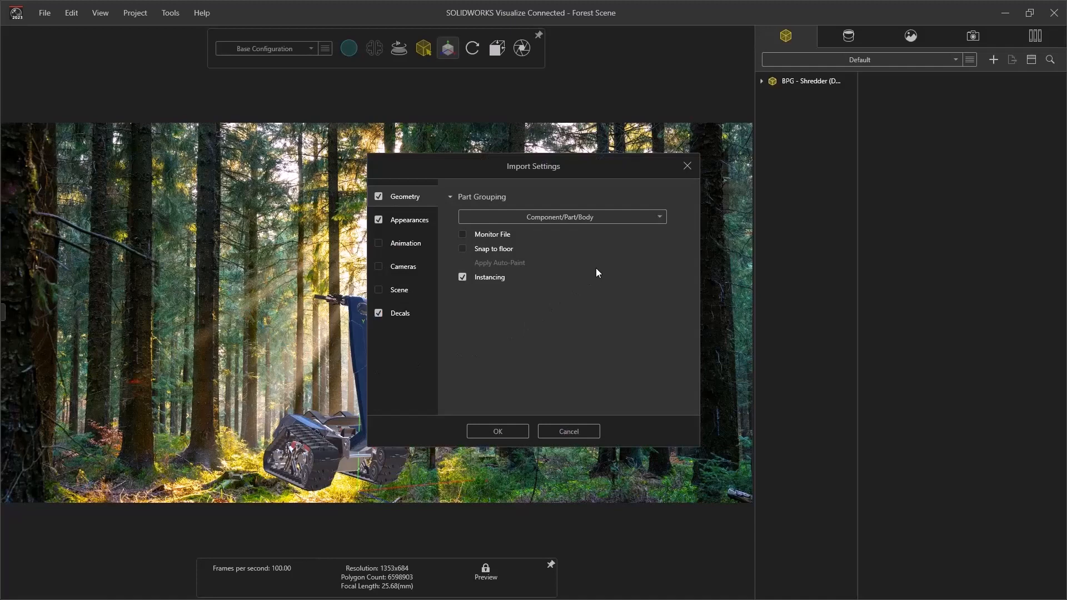
- Import the second shredder keeping Component/Part/Body grouping
left_click(657, 216)
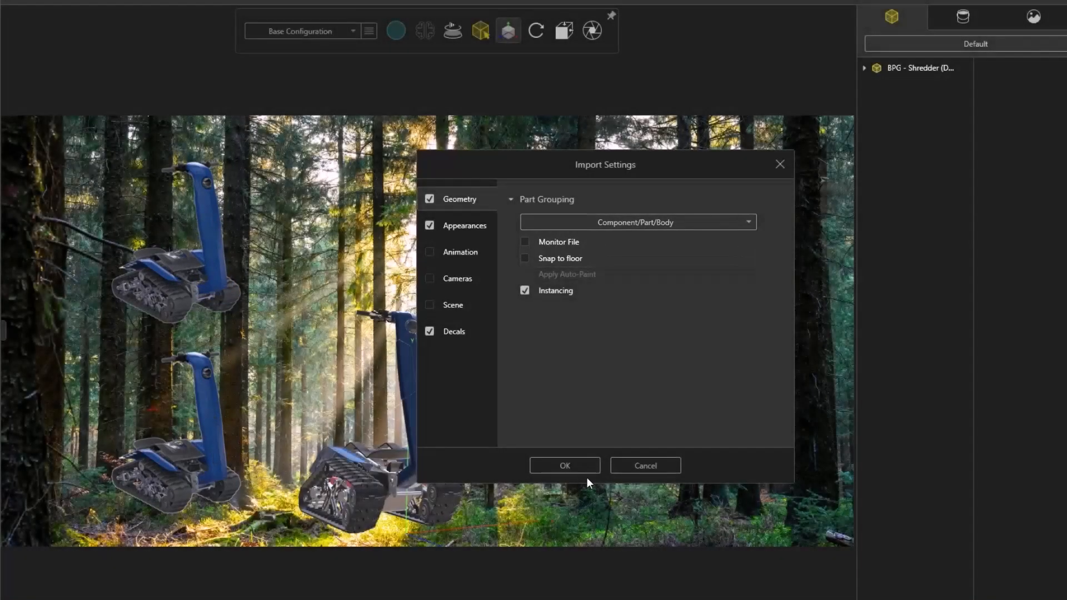
left_click(564, 465)
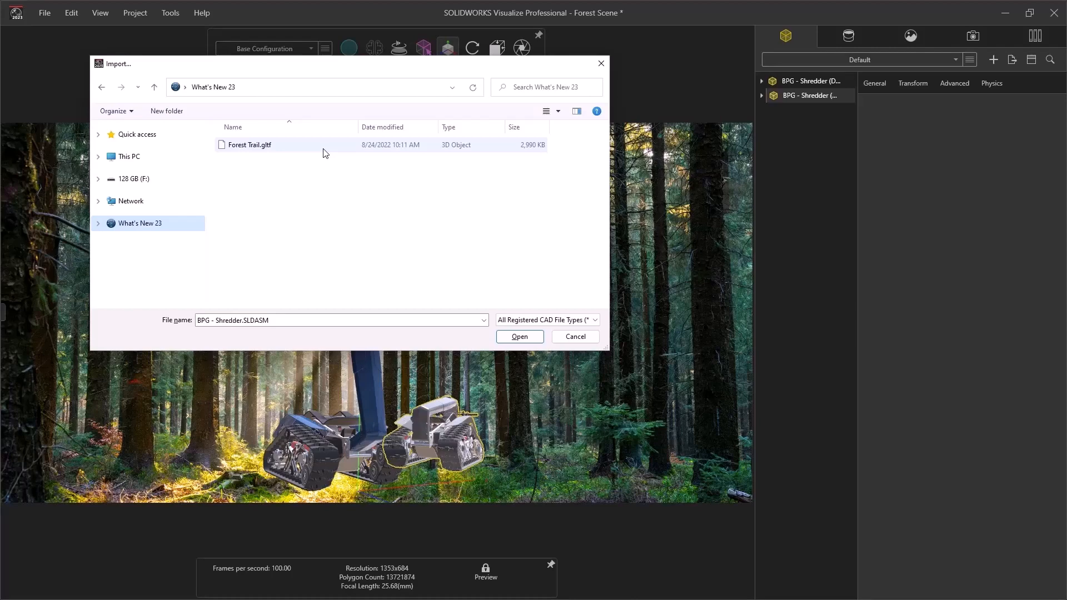
- Import the Forest Trail glTF ground with Snap to floor and default grouping
left_click(519, 335)
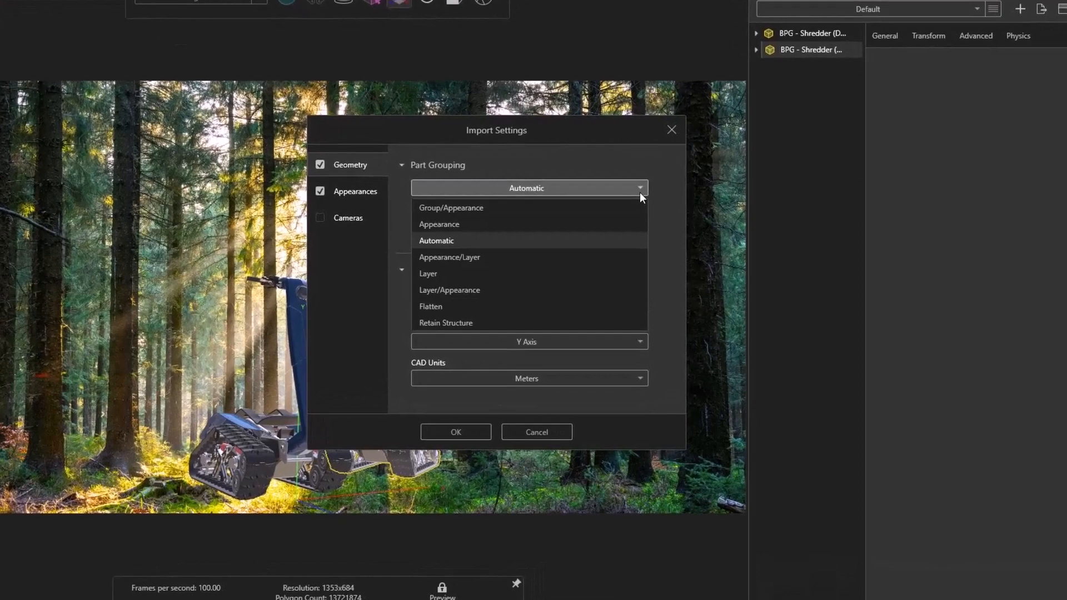
left_click(436, 240)
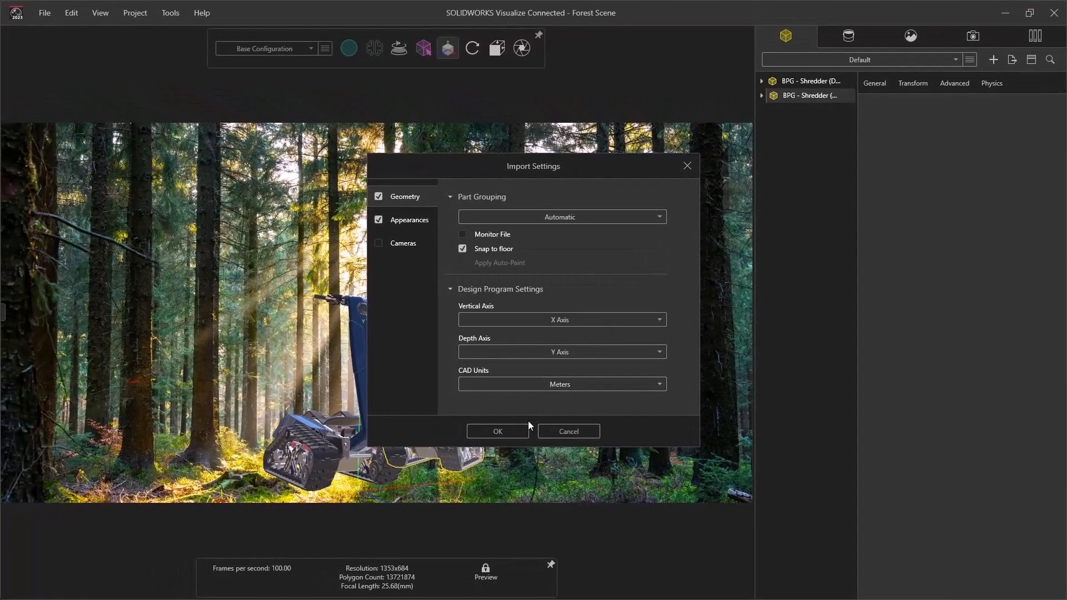
left_click(497, 432)
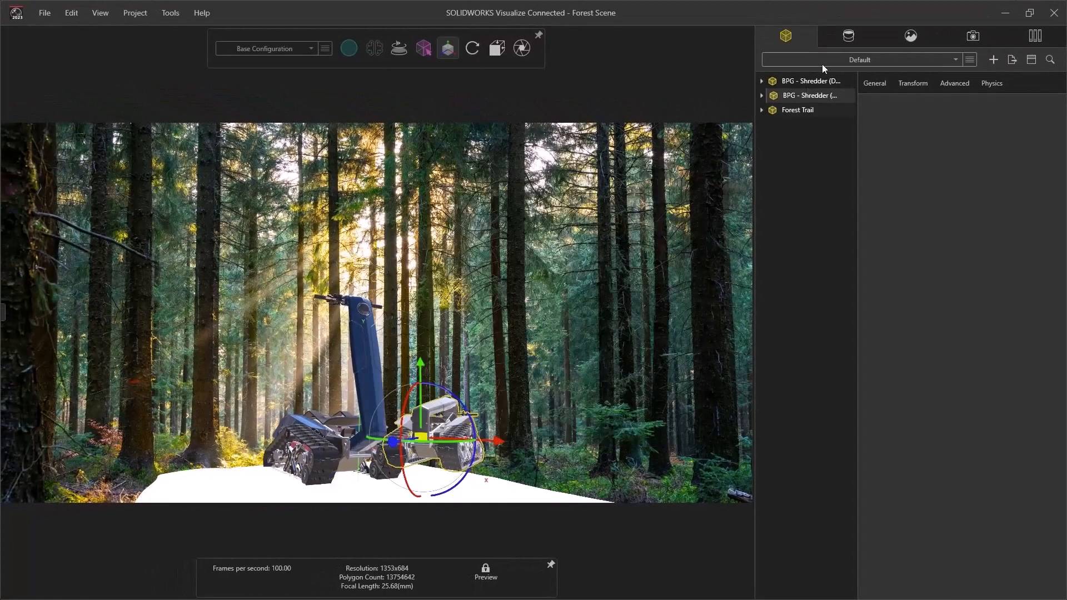
- Position the Forest Trail ground under the shredders and expand its Root to select the part for rendering
left_click(848, 35)
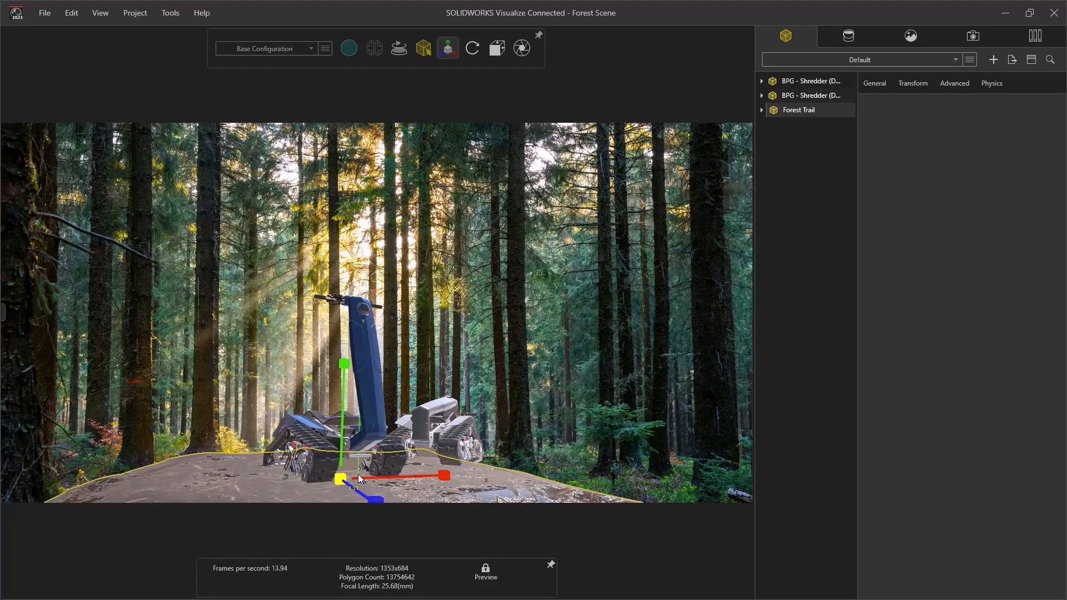
left_click(447, 48)
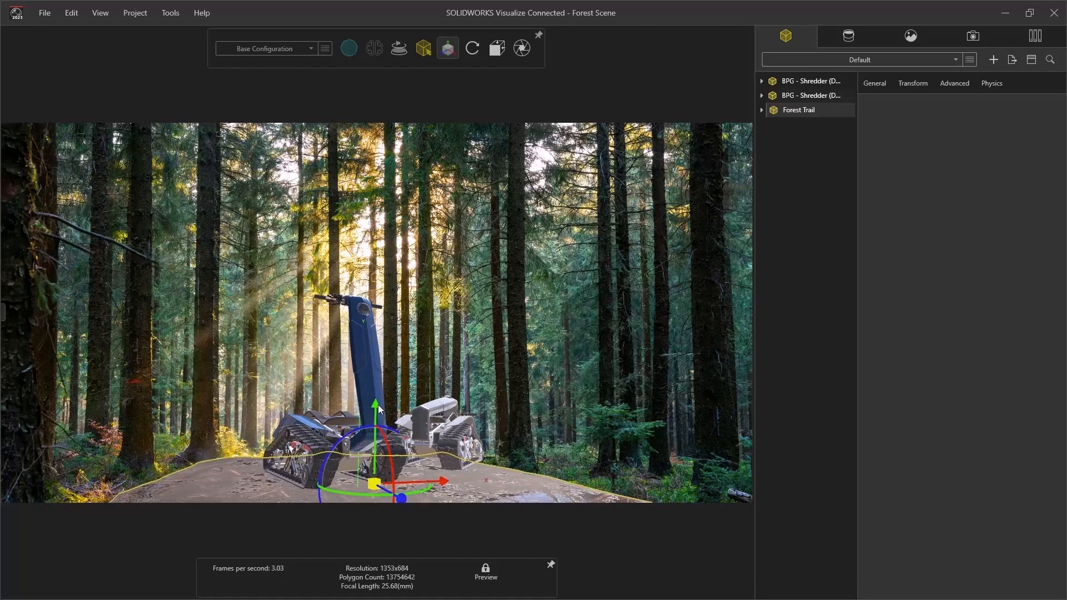
left_click(762, 110)
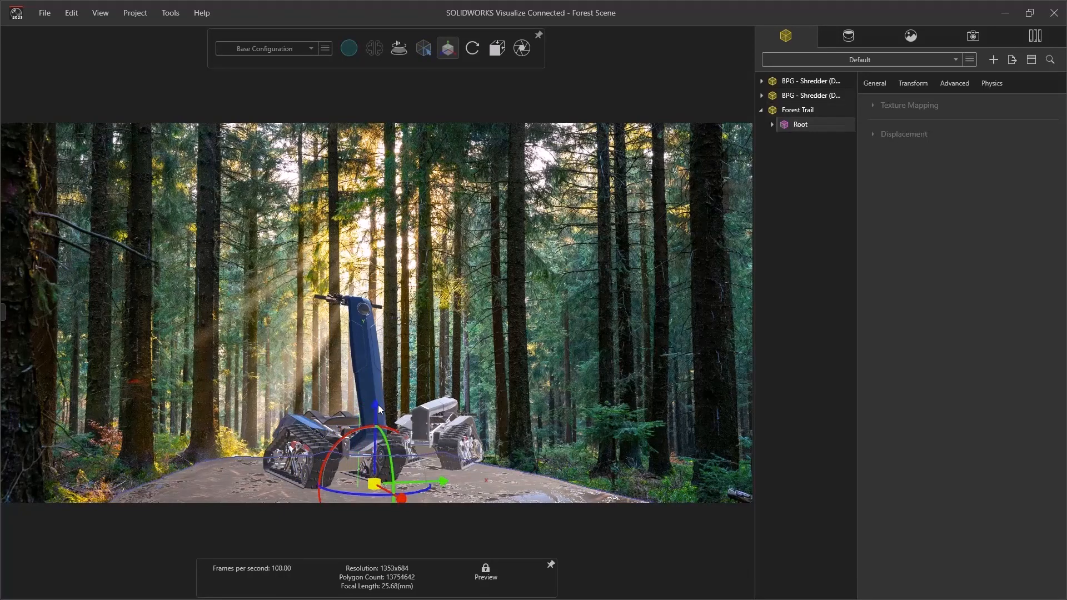
left_click(348, 48)
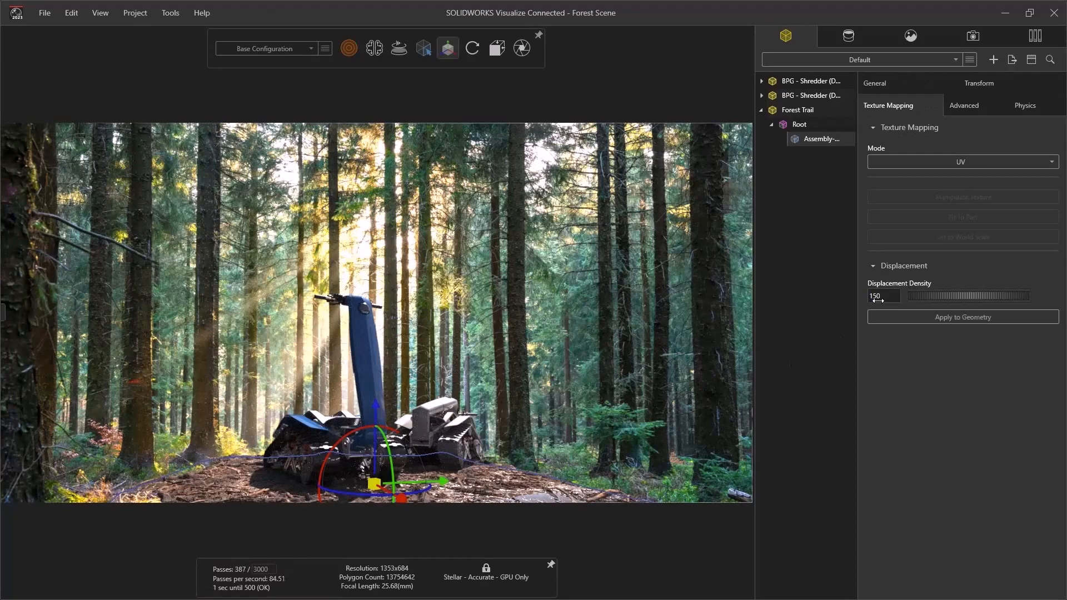
left_click(963, 317)
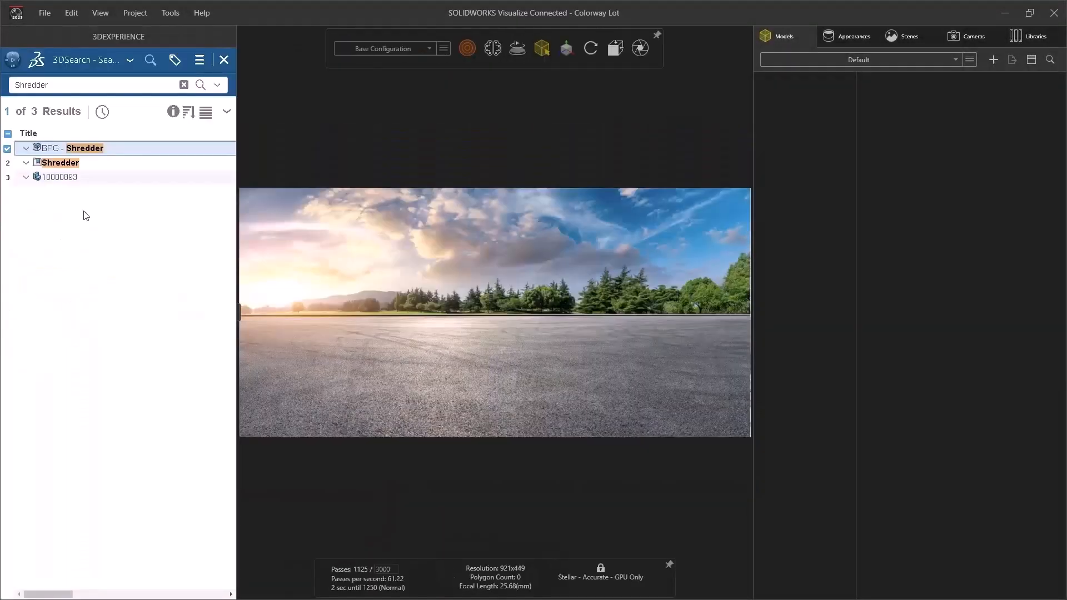
- Import BPG - Shredder from 3DEXPERIENCE search with Part Grouping set to Appearance
left_click(224, 59)
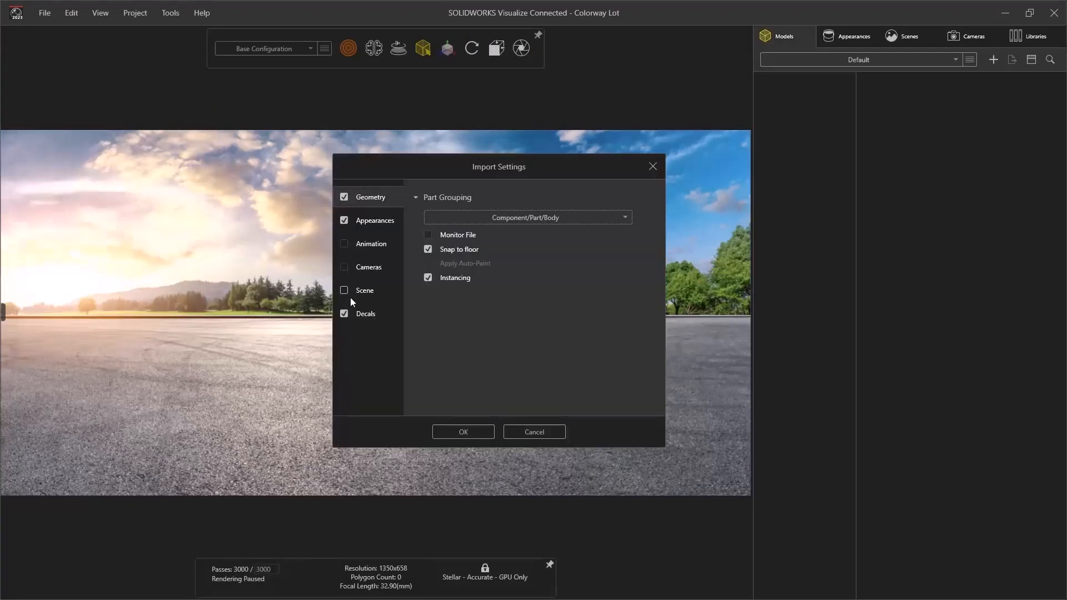
left_click(623, 217)
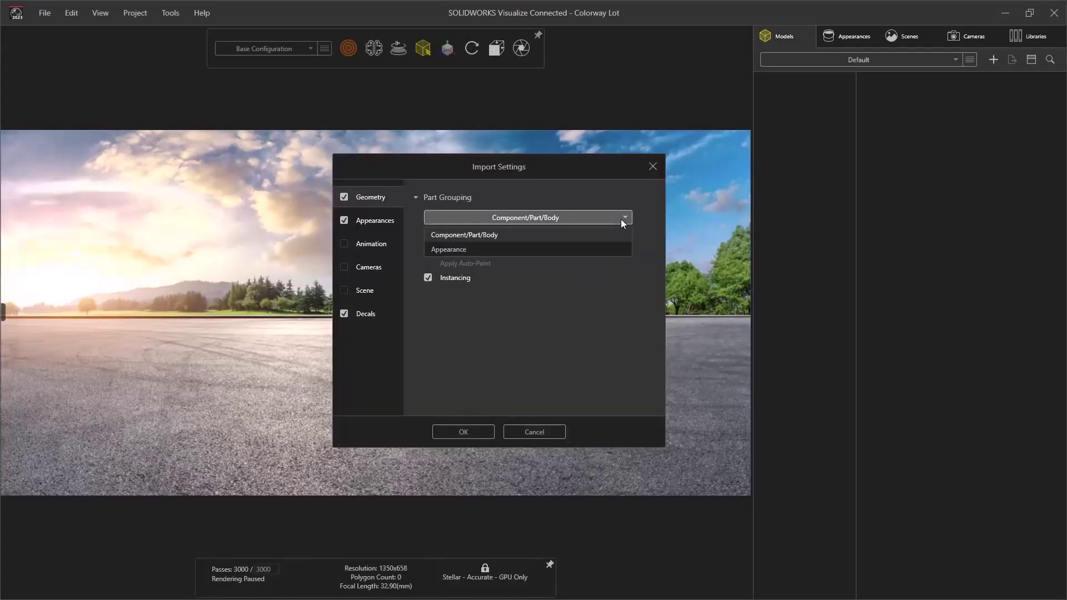
mouse_move(608, 253)
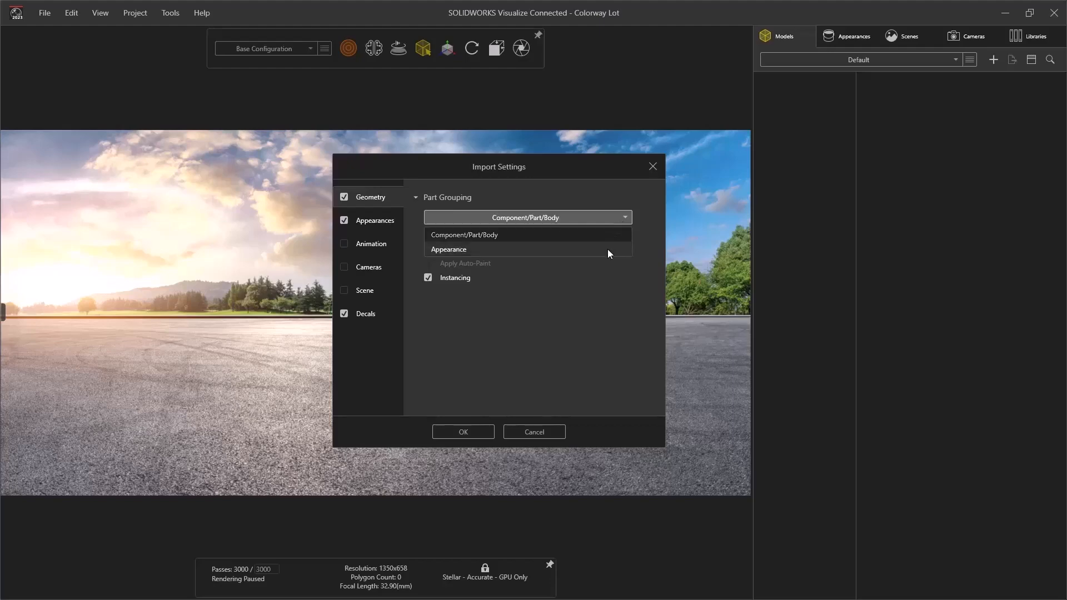
left_click(448, 249)
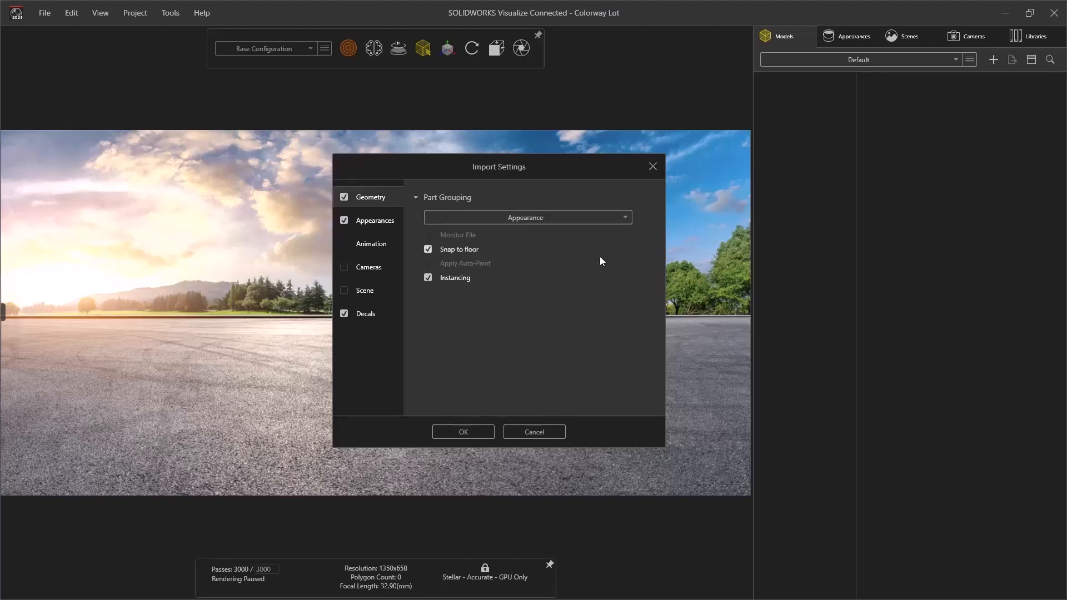
left_click(462, 431)
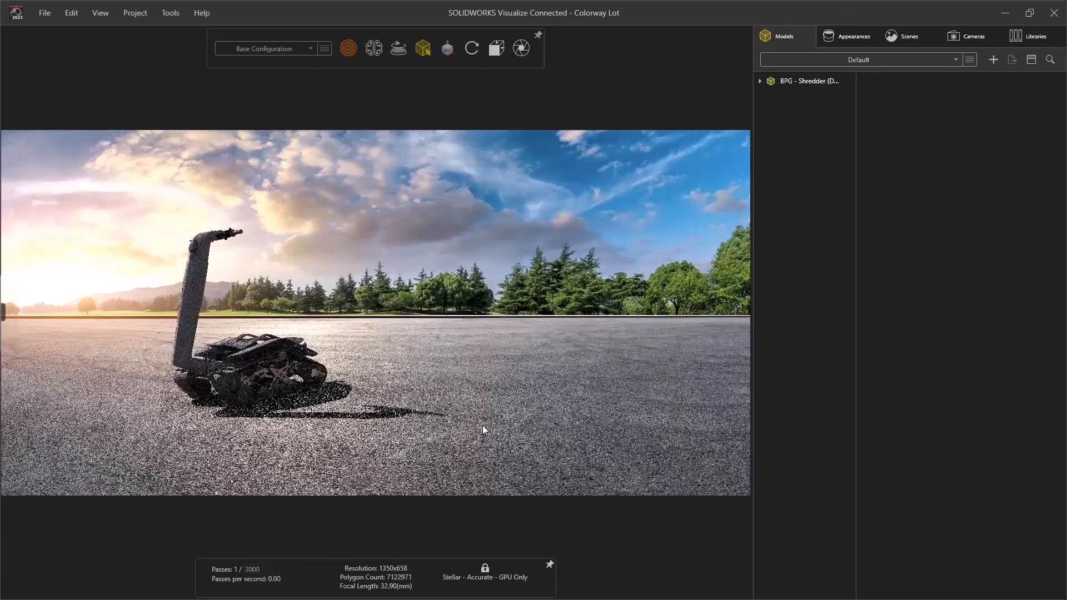
- Create a grid pattern of 5 shredders in X, distance 1.2, Y rotation -16.3
left_click(808, 81)
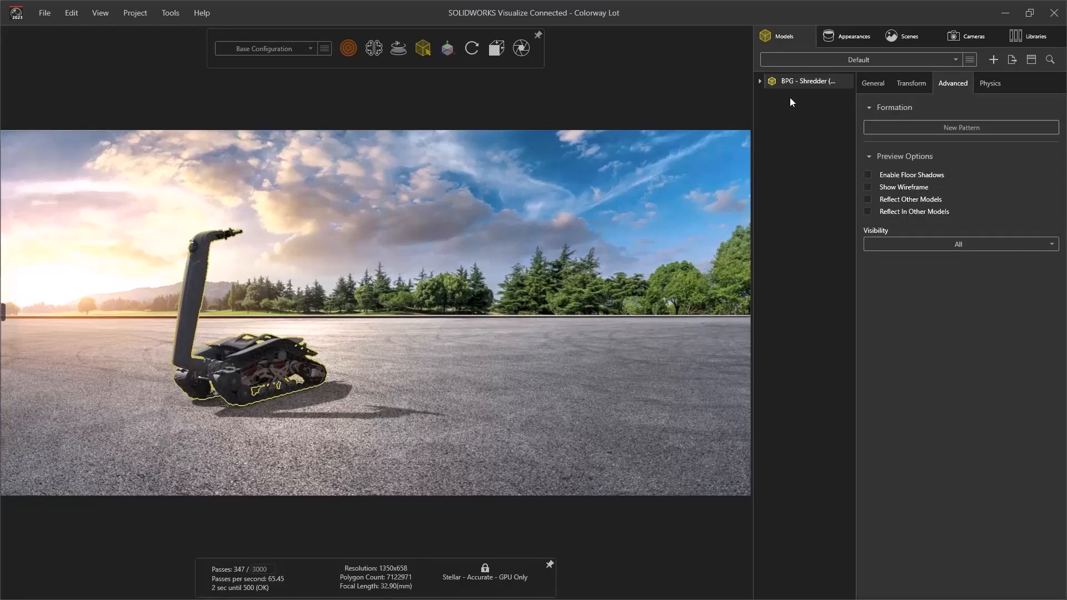
left_click(960, 127)
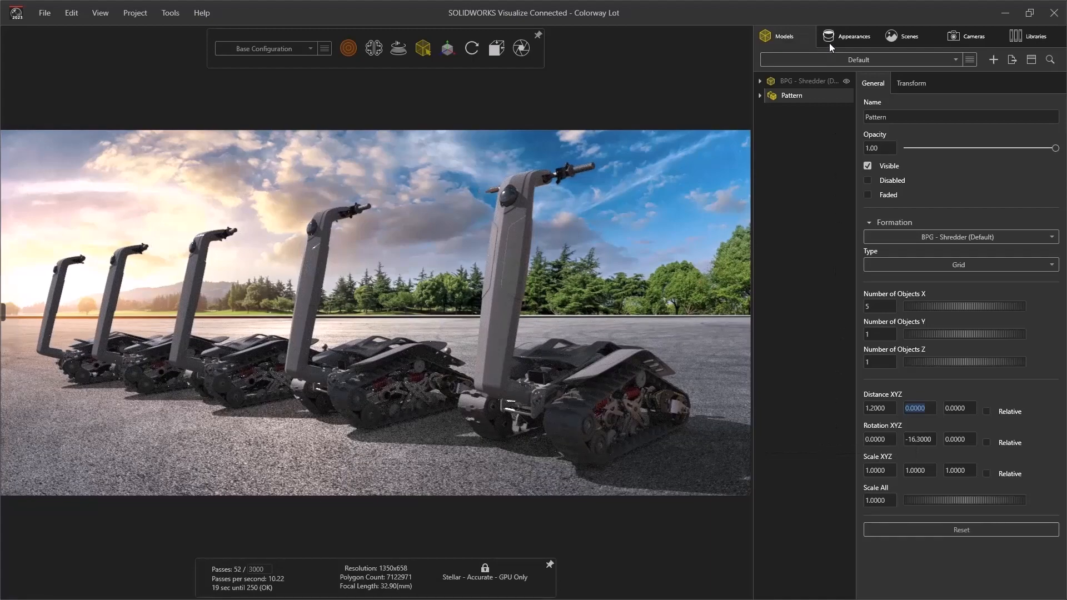
left_click(852, 36)
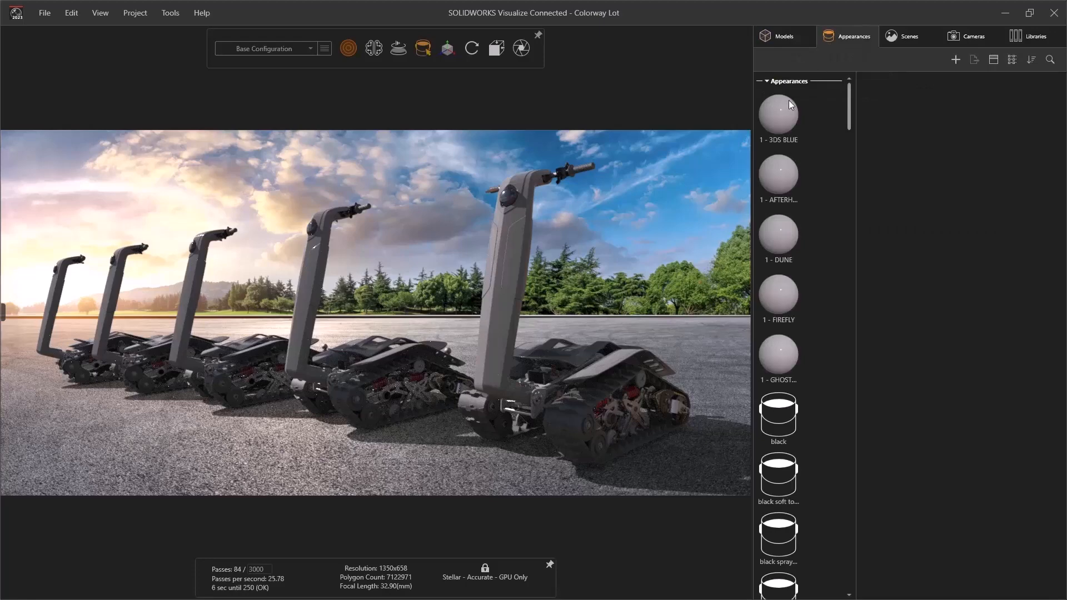
- In the 1 - 3DS BLUE colour picker Swatches, start the Shredder New Colors palette from Bright Colors
left_click(778, 113)
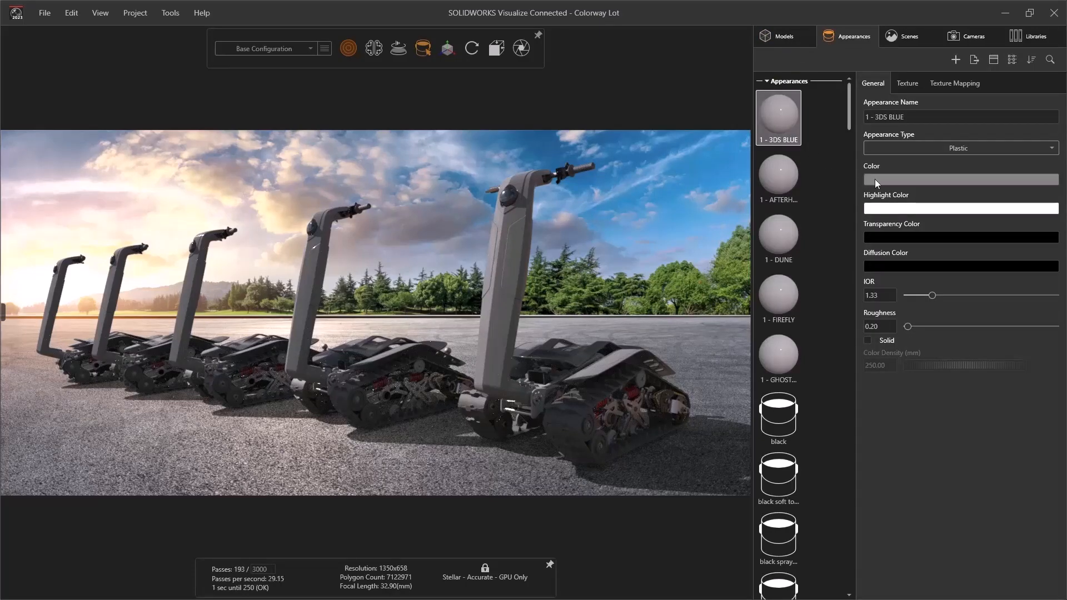
left_click(959, 179)
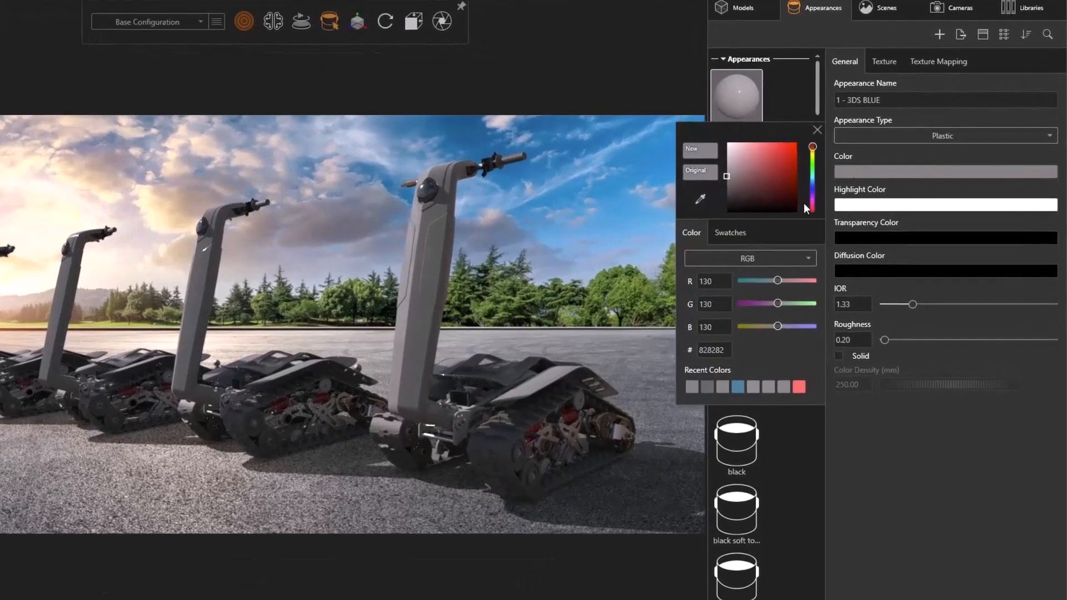
left_click(729, 233)
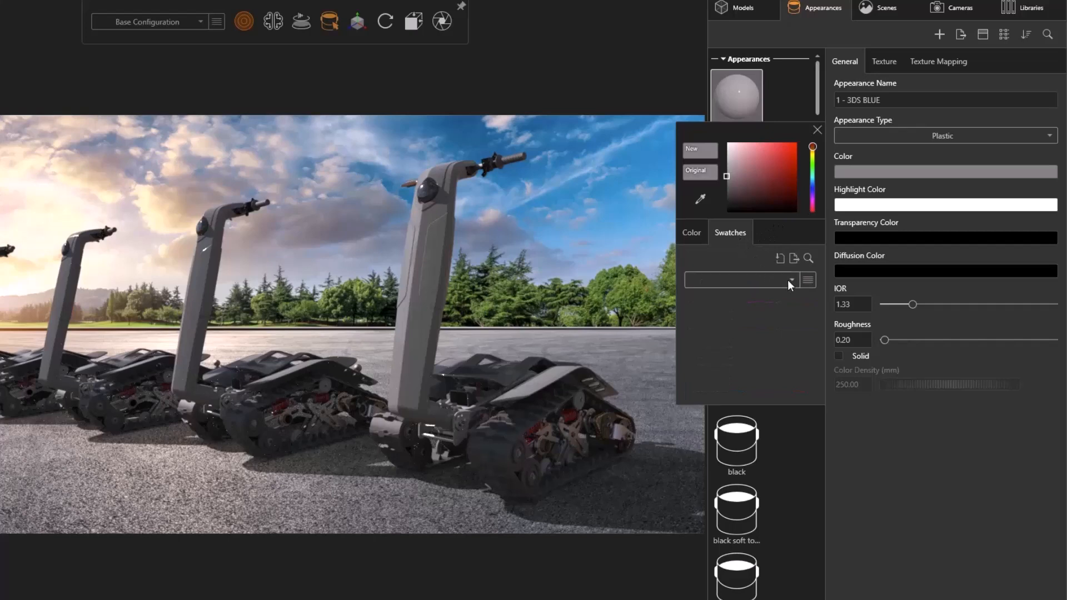
left_click(791, 280)
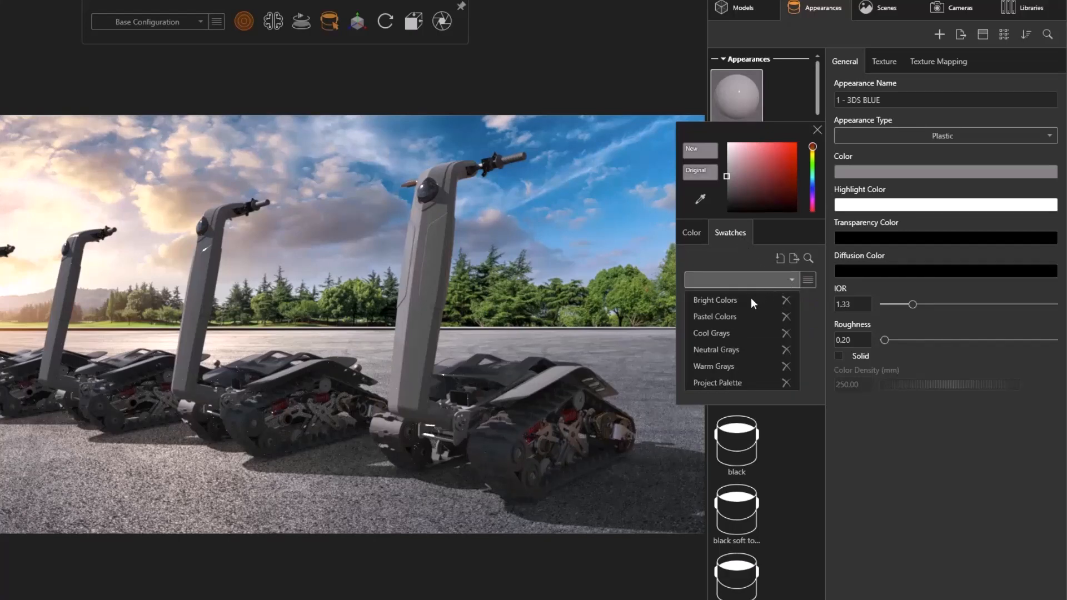
left_click(714, 300)
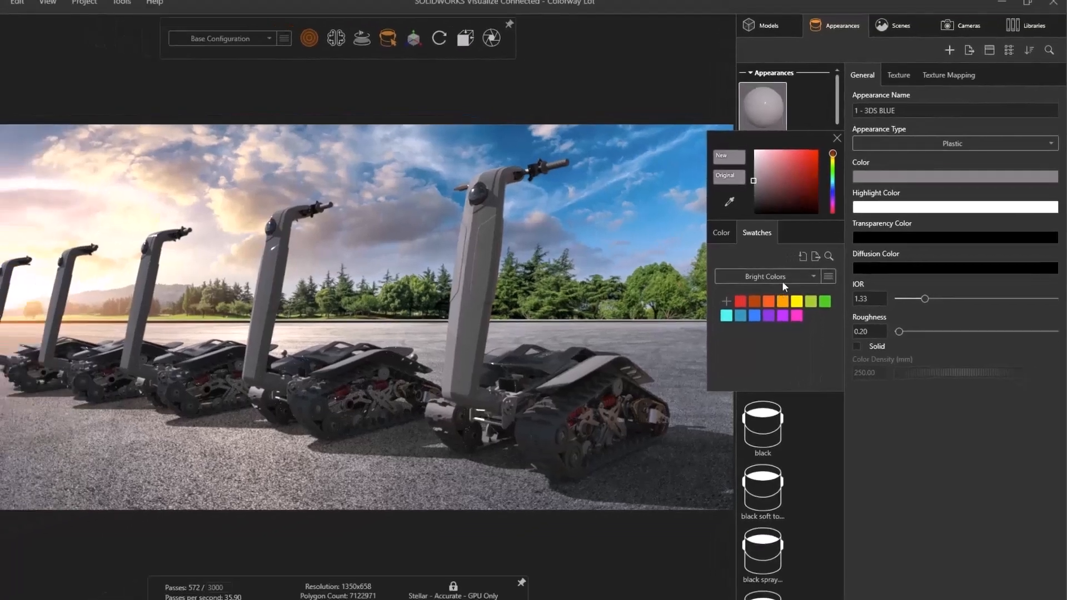
left_click(802, 256)
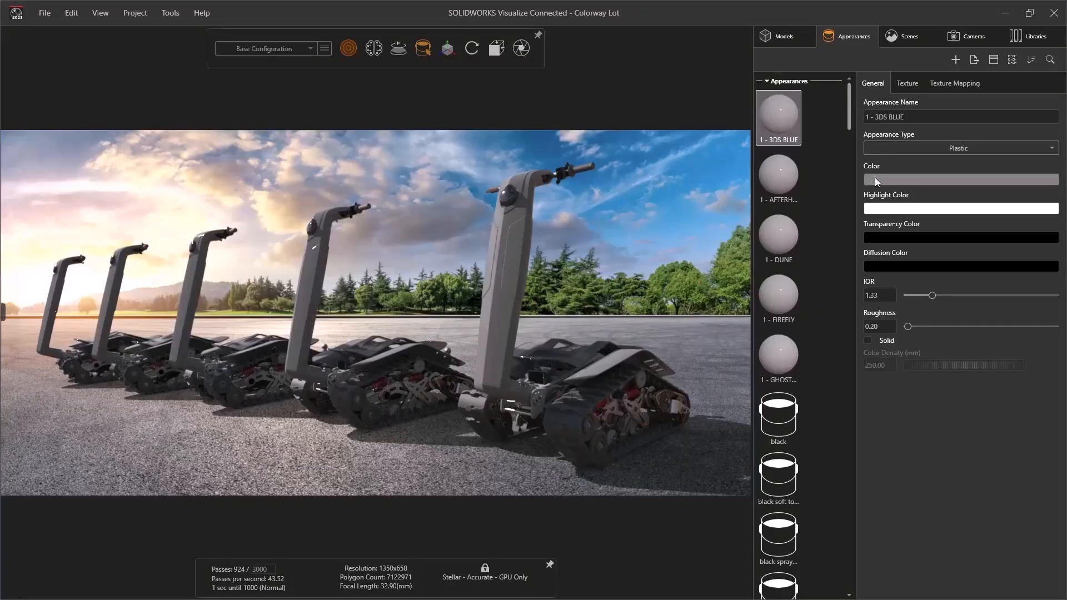
- Add the yellow, black and grey swatches and view the grey's RGB 130 values
left_click(959, 181)
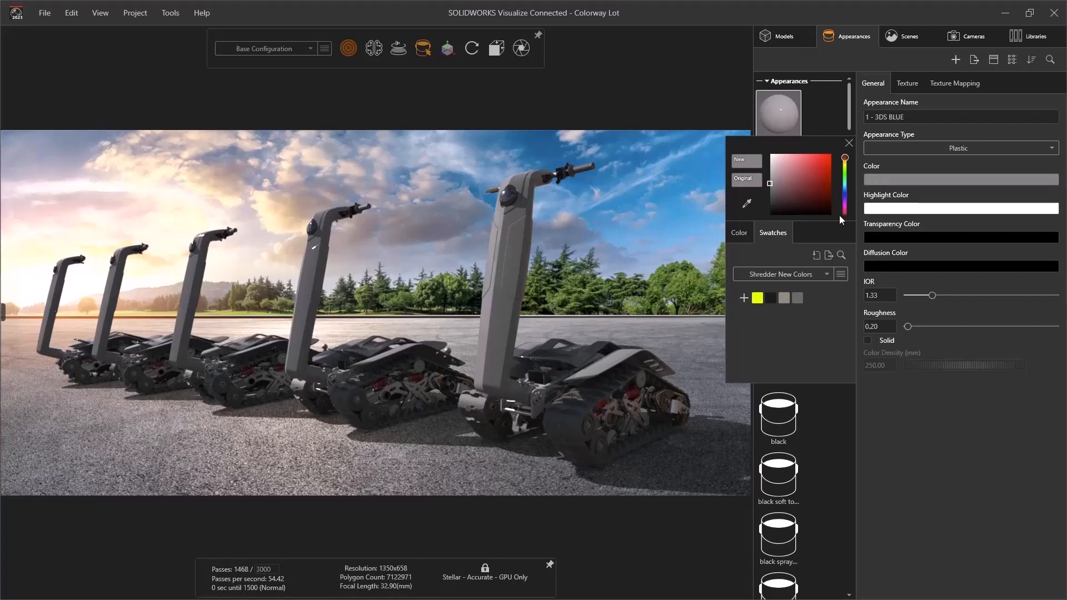
mouse_move(757, 298)
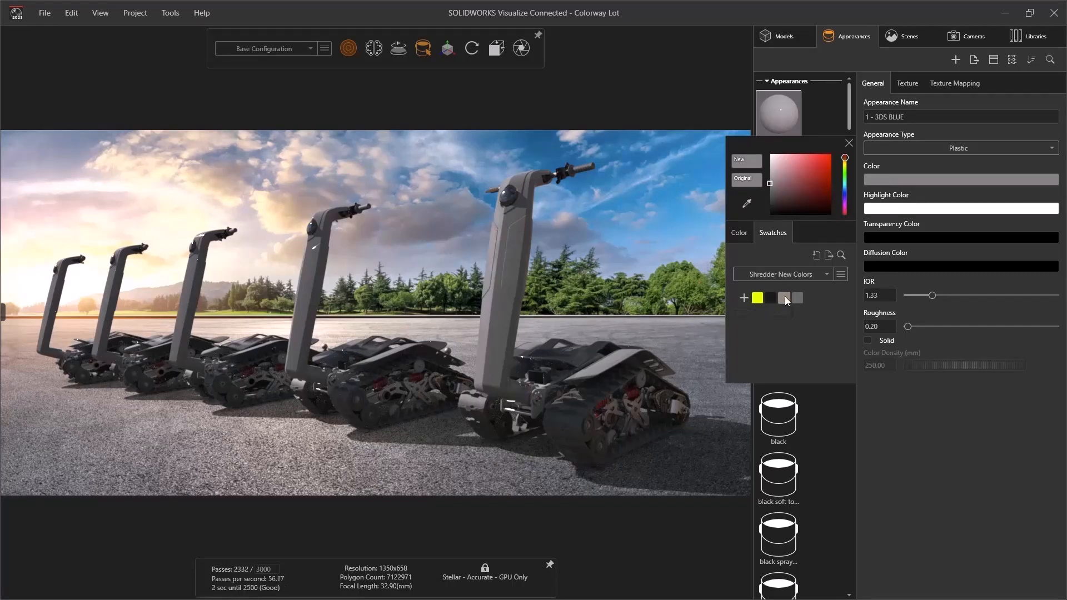
mouse_move(797, 299)
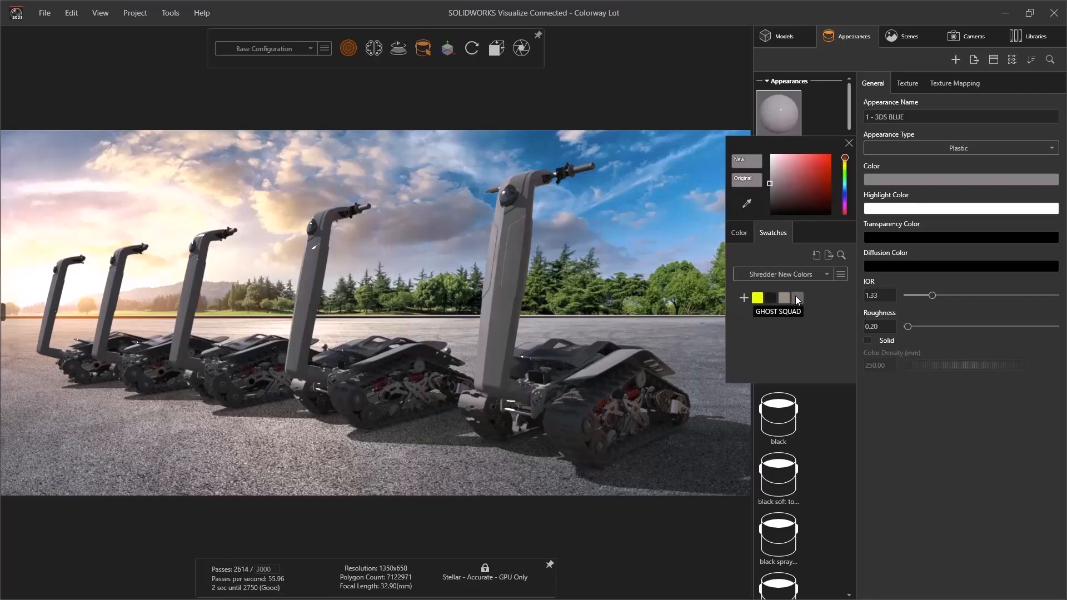
mouse_move(766, 211)
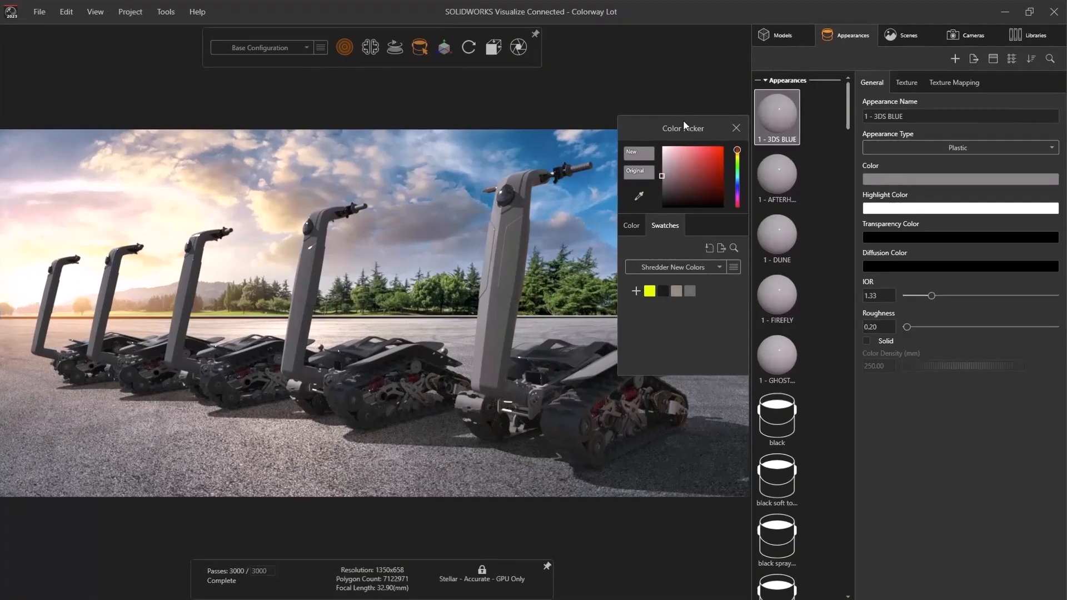
left_click(630, 226)
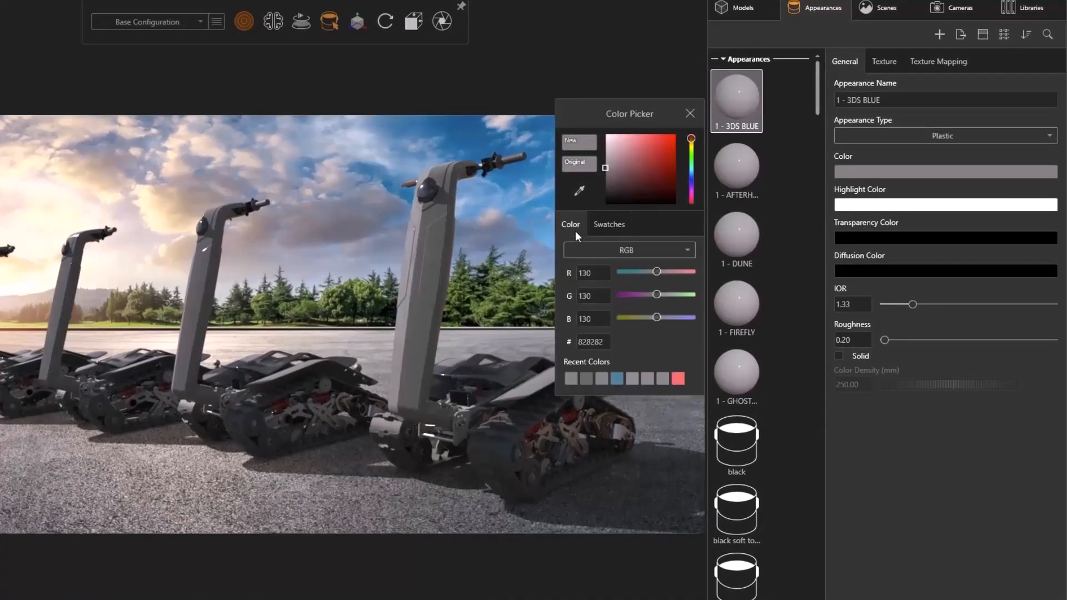
- Sample the 3DEXPERIENCE Works logo's deep blue for 3DS BLUE and maximize Visualize again
left_click(666, 159)
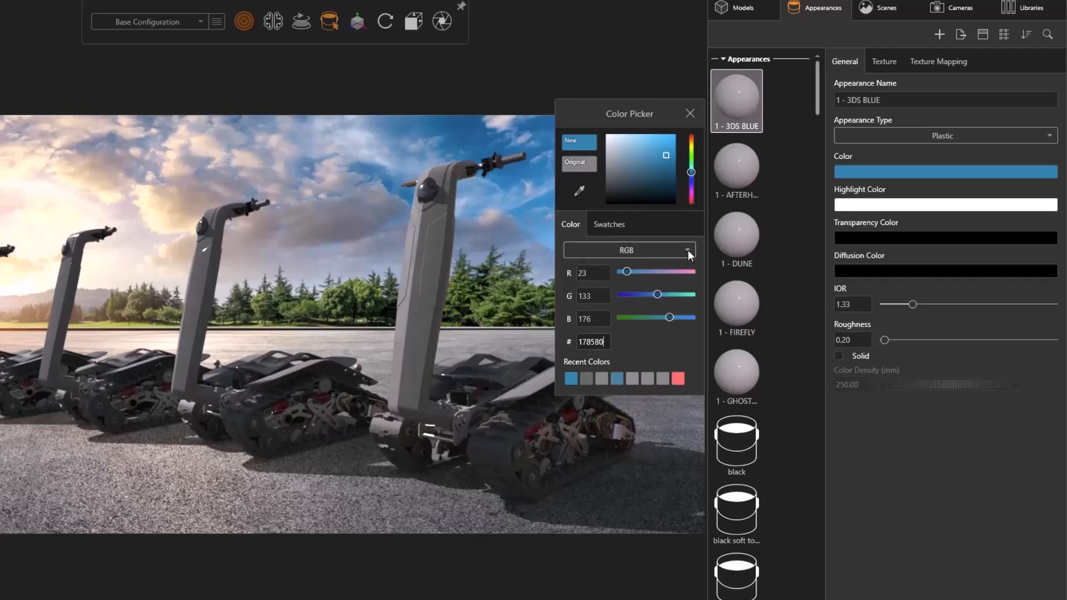
left_click(687, 250)
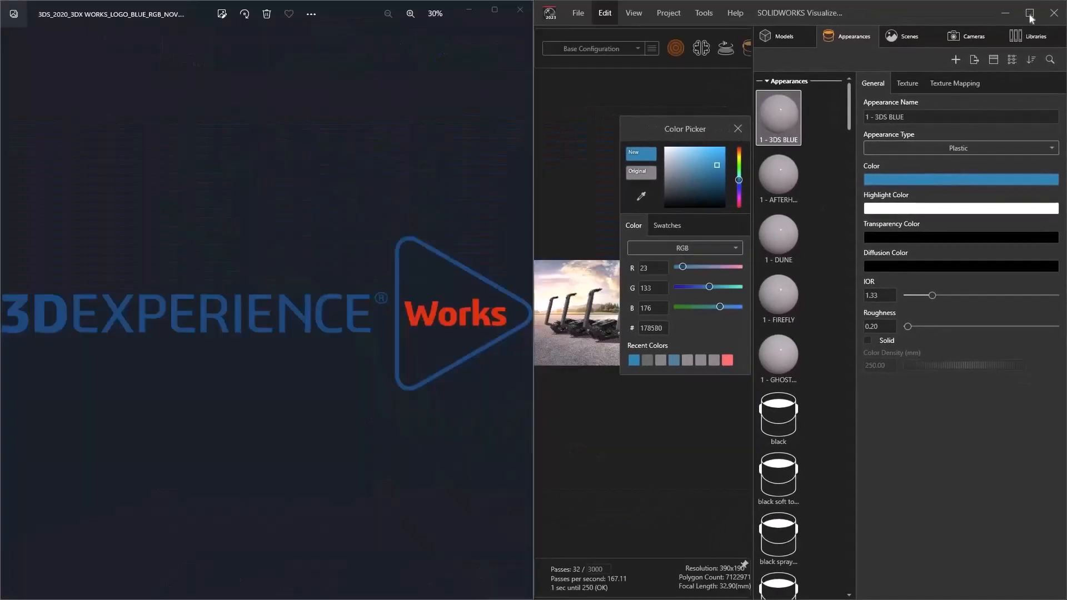
left_click(687, 197)
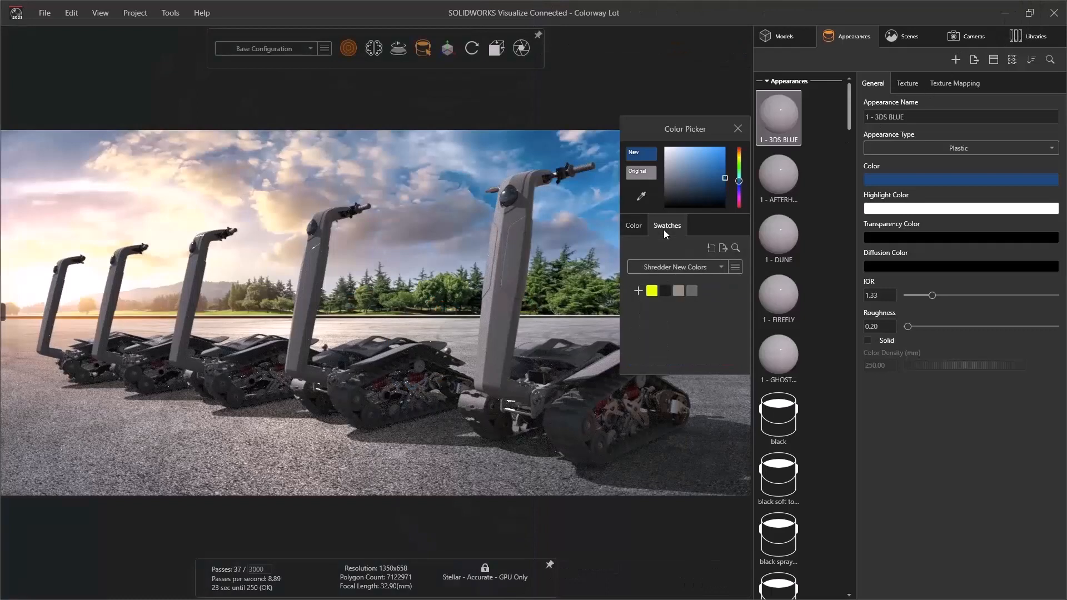
- Add the current deep blue as a new swatch in the Shredder New Colors palette
left_click(638, 291)
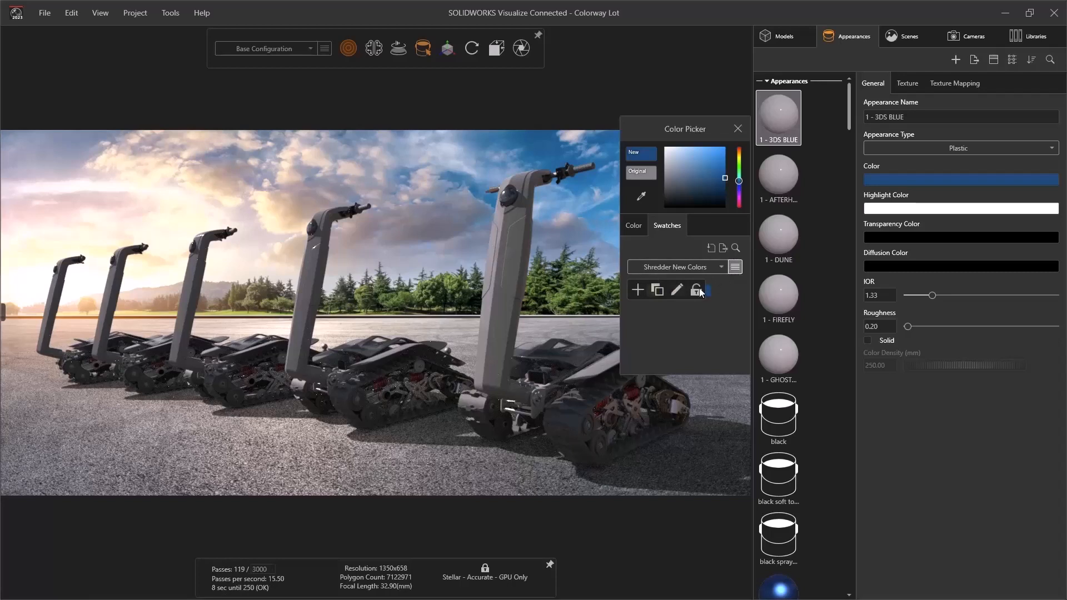
left_click(696, 289)
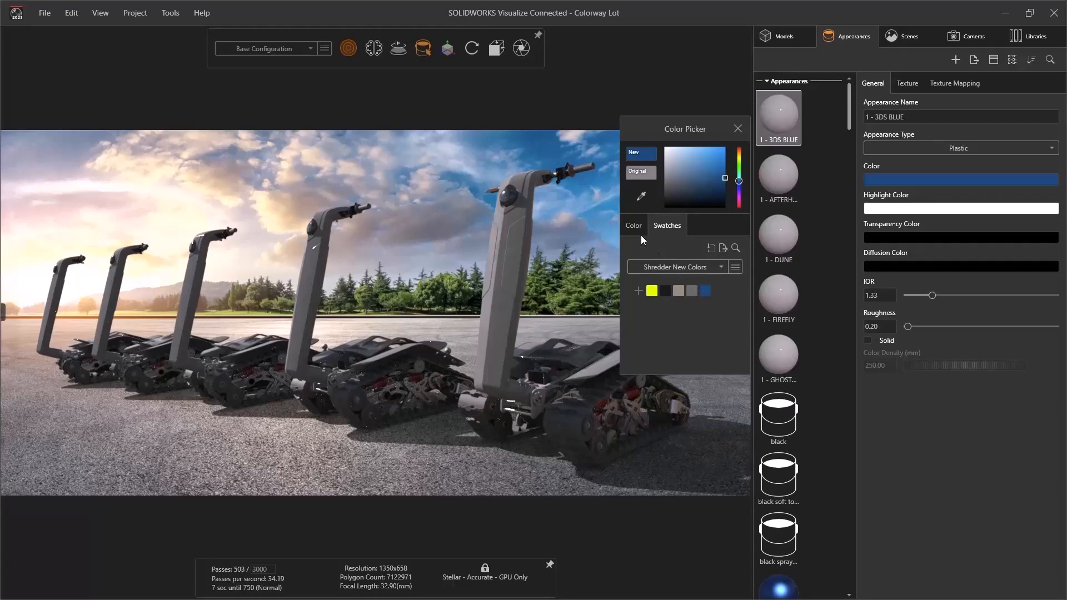
left_click(633, 225)
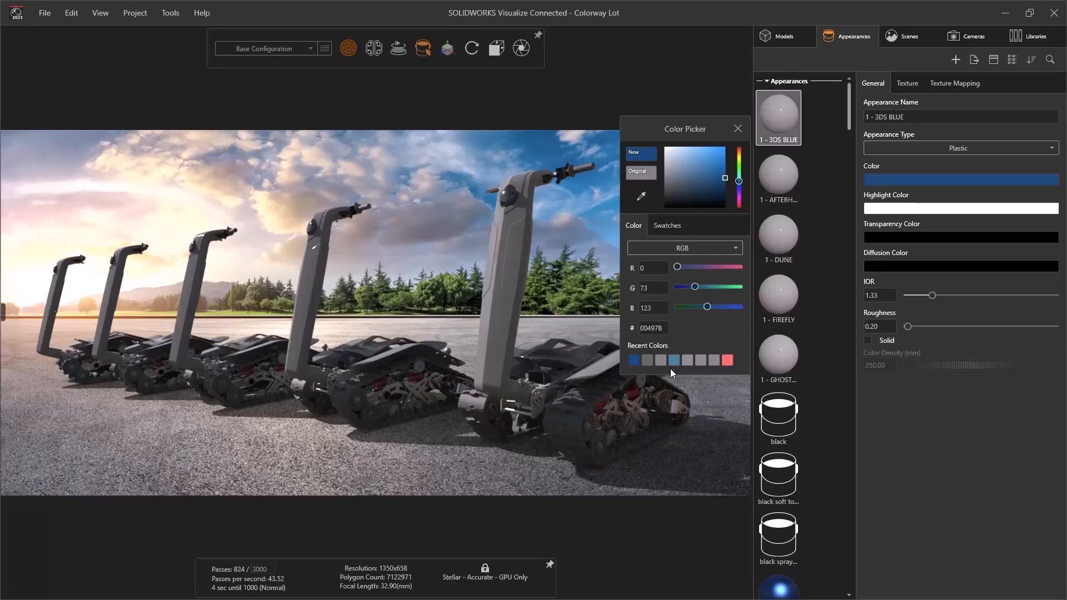
left_click(666, 226)
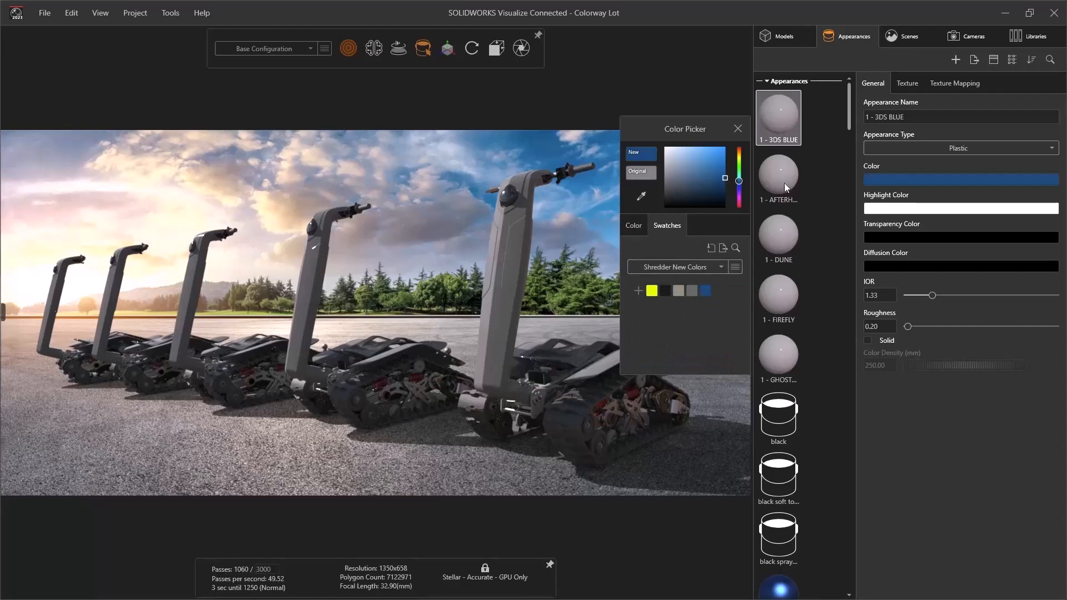
- Recolour the AFTERHOURS, FIREFLY and GHOST SQUAD appearances from the palette swatches
left_click(778, 173)
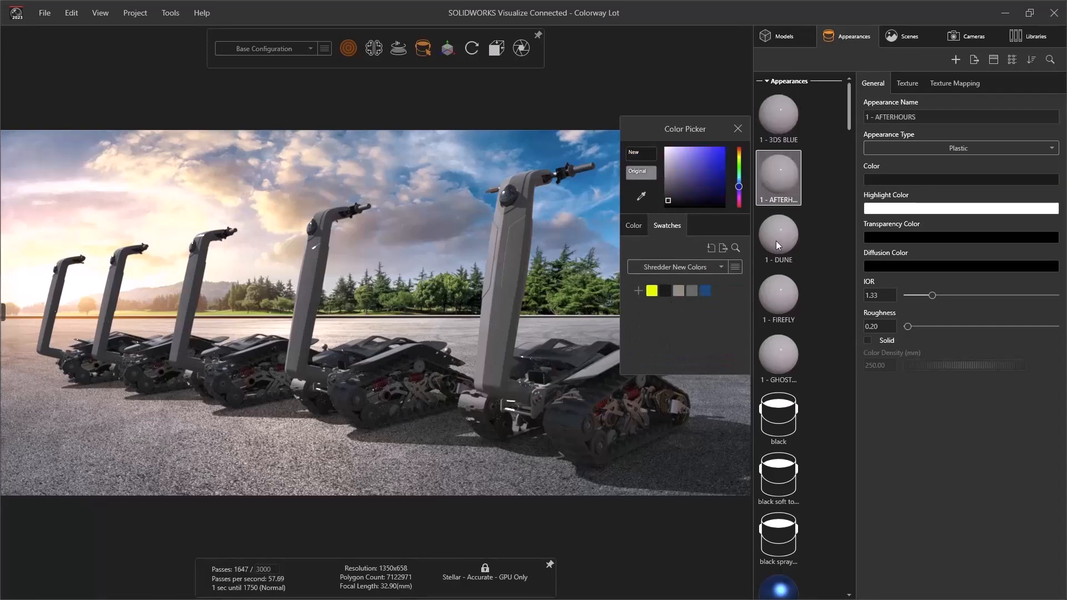
left_click(778, 298)
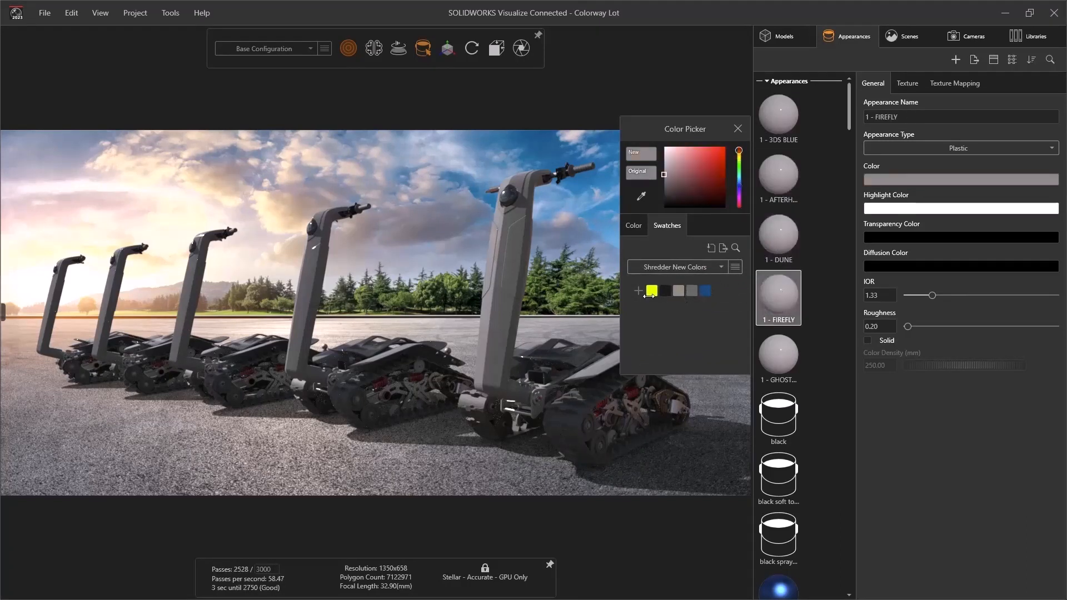
left_click(778, 357)
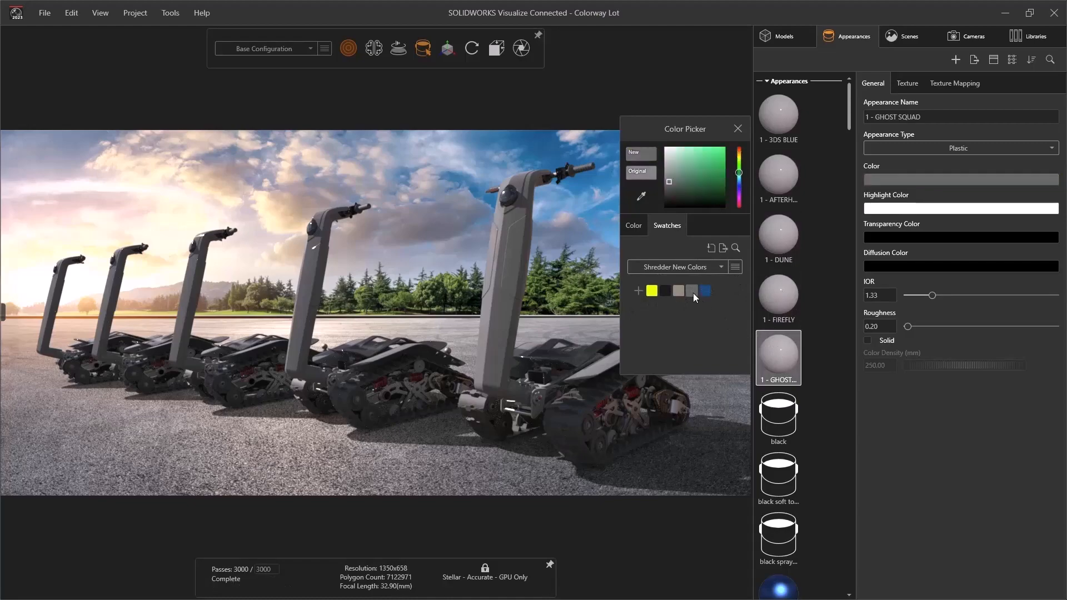
- Apply 3DS BLUE, DUNE, FIREFLY and another swatch colour to the shredders in the viewport
left_click(737, 128)
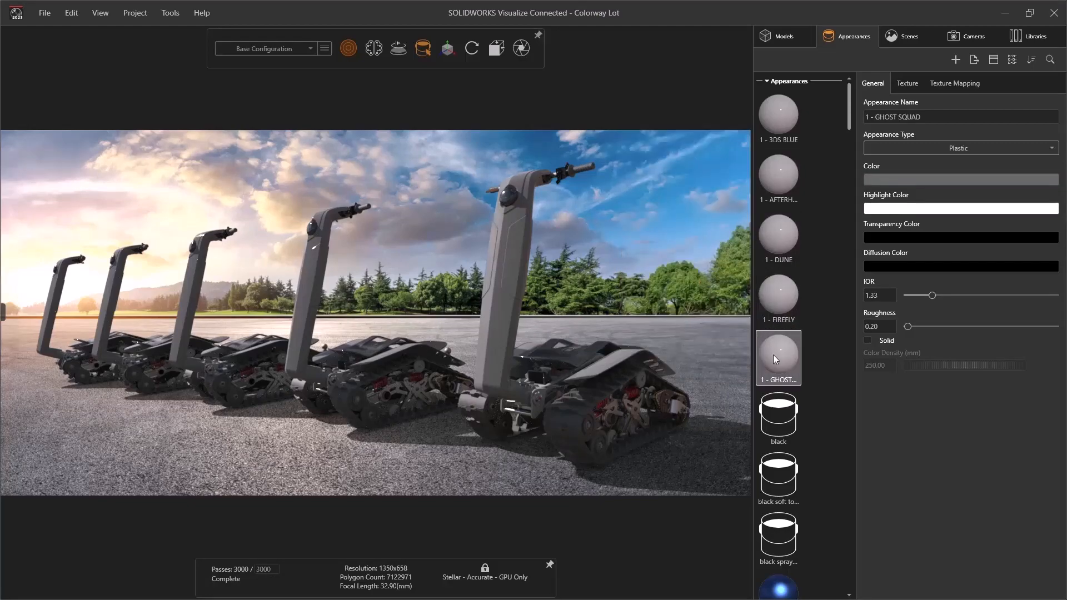
left_click(778, 113)
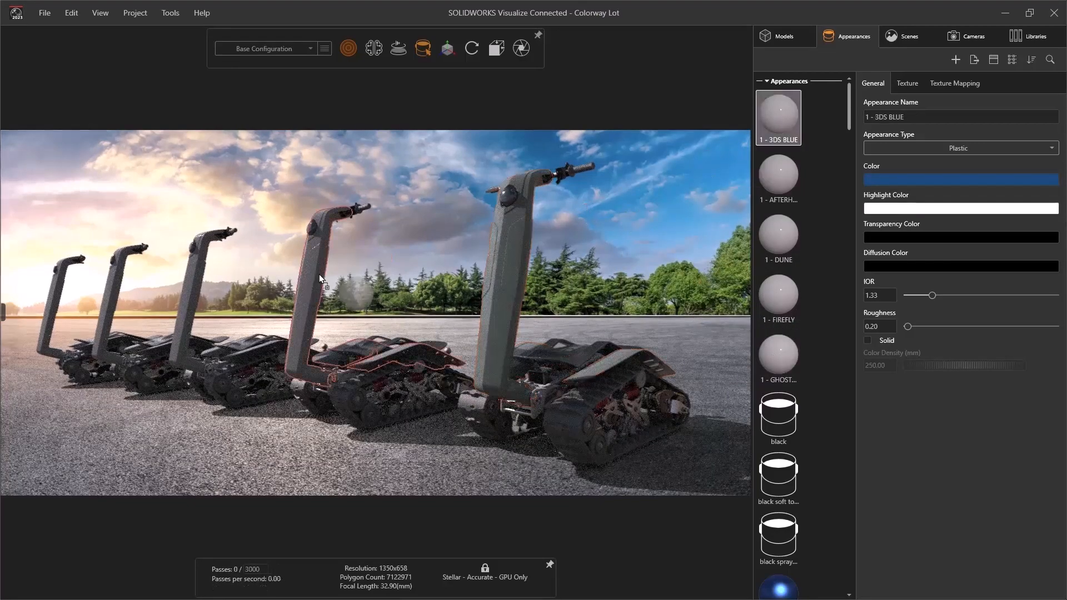
left_click(778, 237)
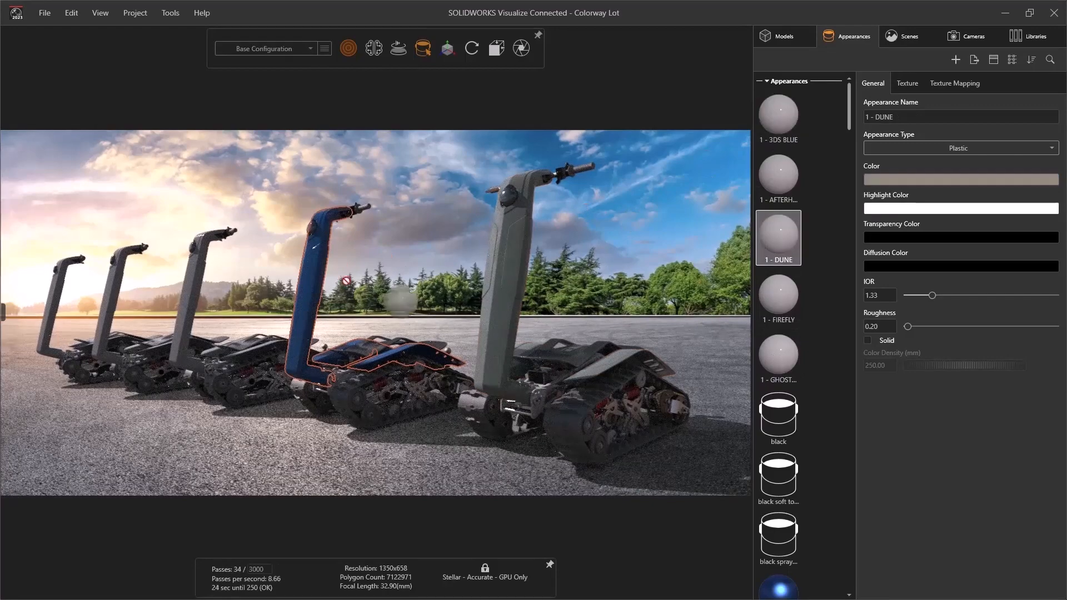
left_click(778, 298)
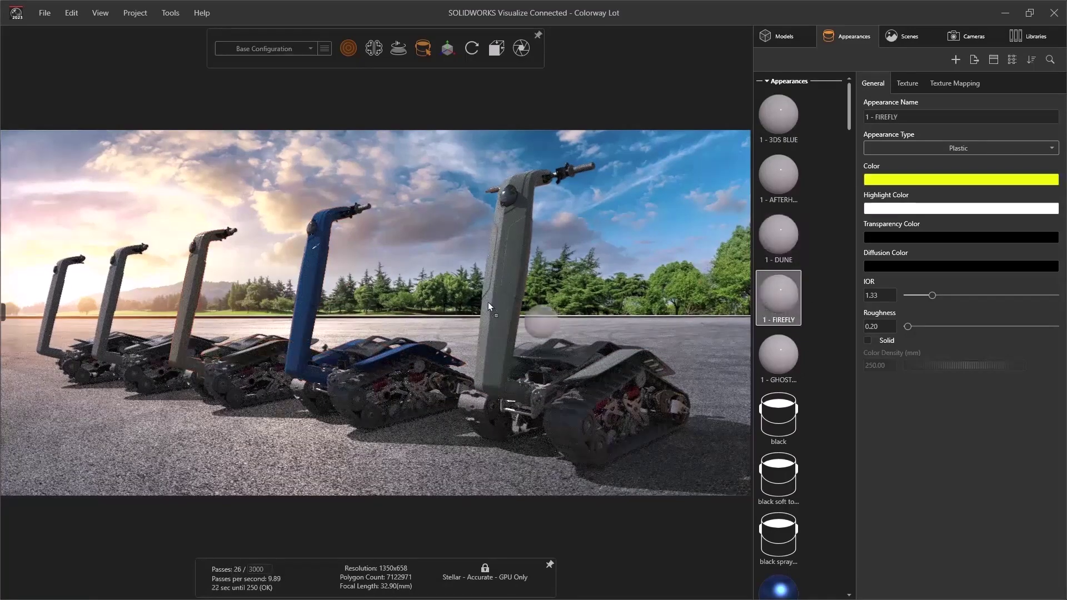
left_click(778, 174)
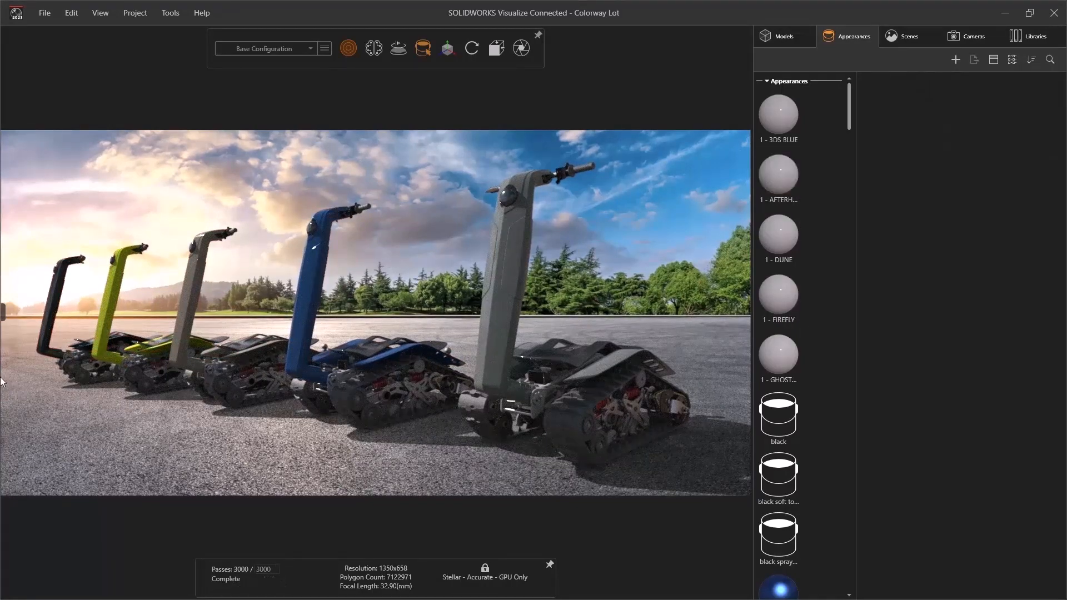
- Show the 3D Viewport options with Render Engine at 3DS Stellar Physically Correct
left_click(170, 13)
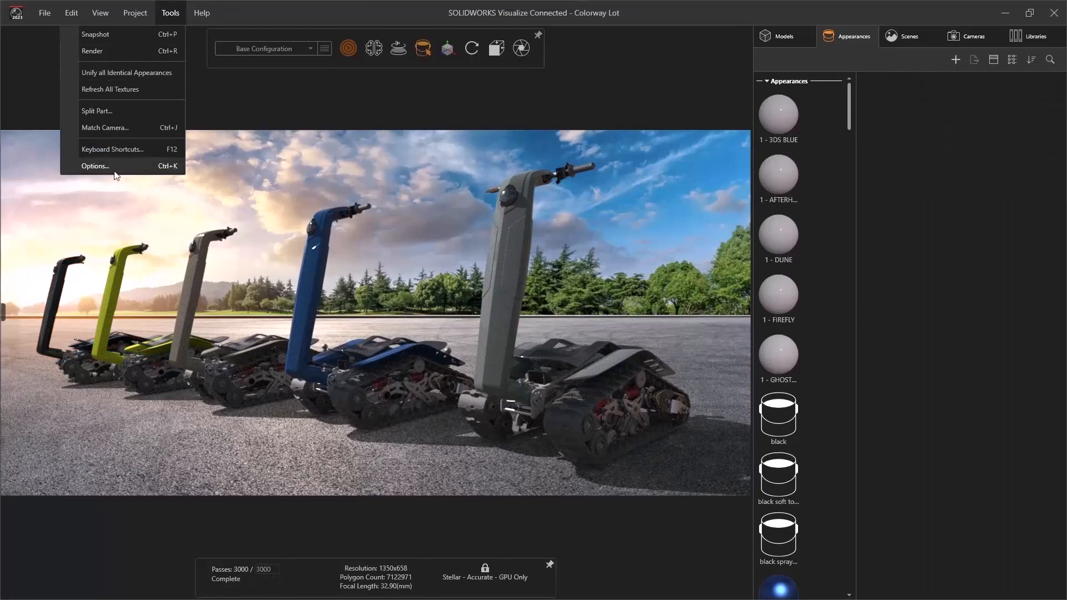
left_click(96, 166)
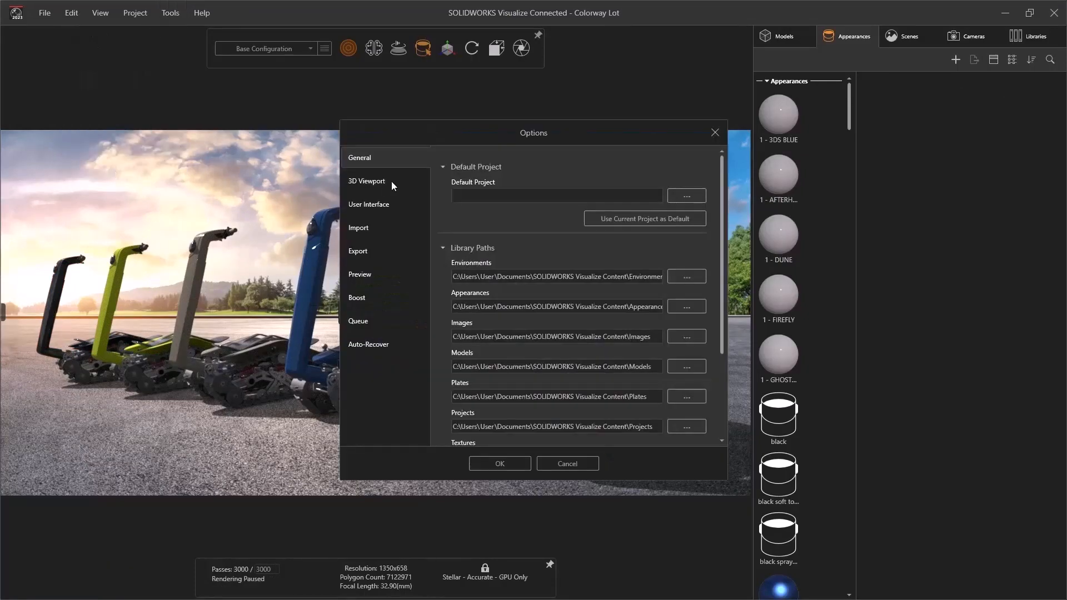
left_click(365, 181)
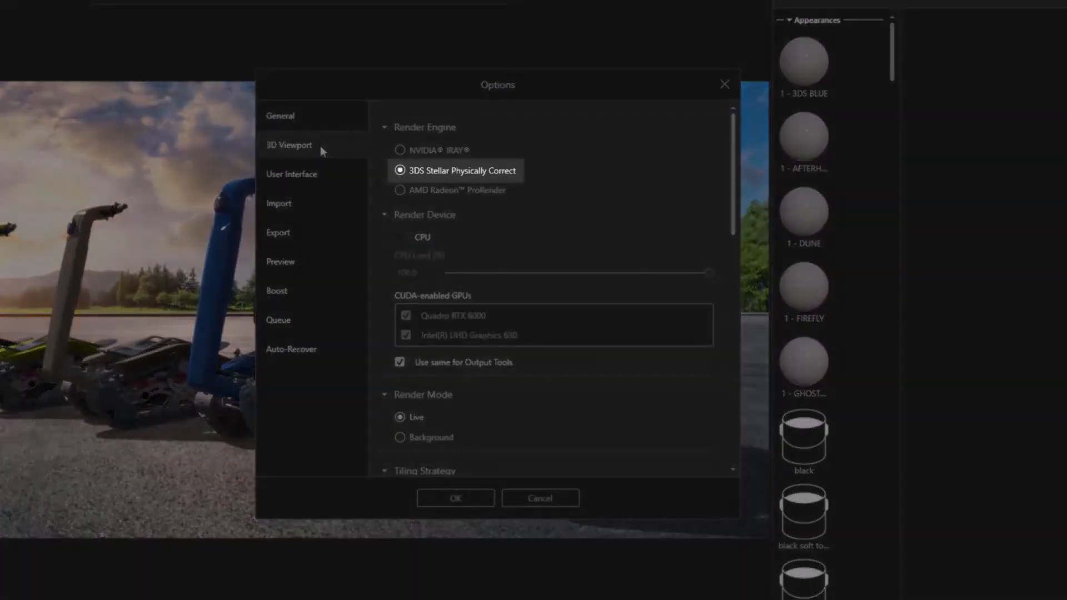